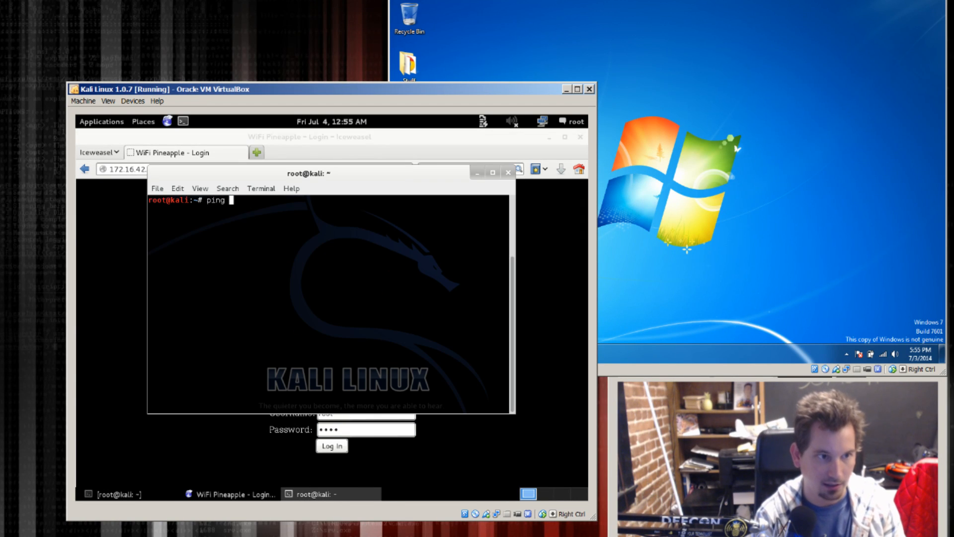
# Ping zombo.com from Kali, confirming it resolves to 69.16.230.117 with one reply.
pyautogui.write('zombo.com')
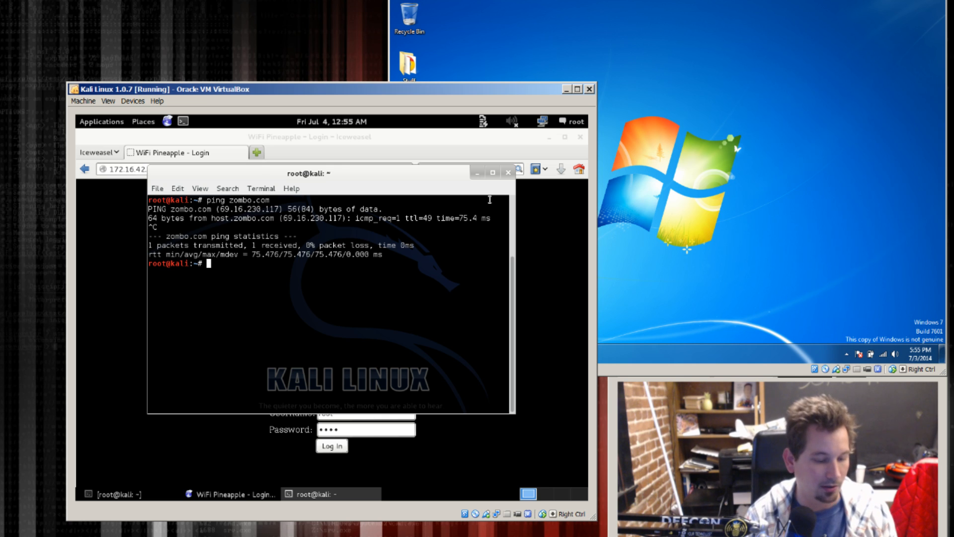
pyautogui.moveTo(478, 172)
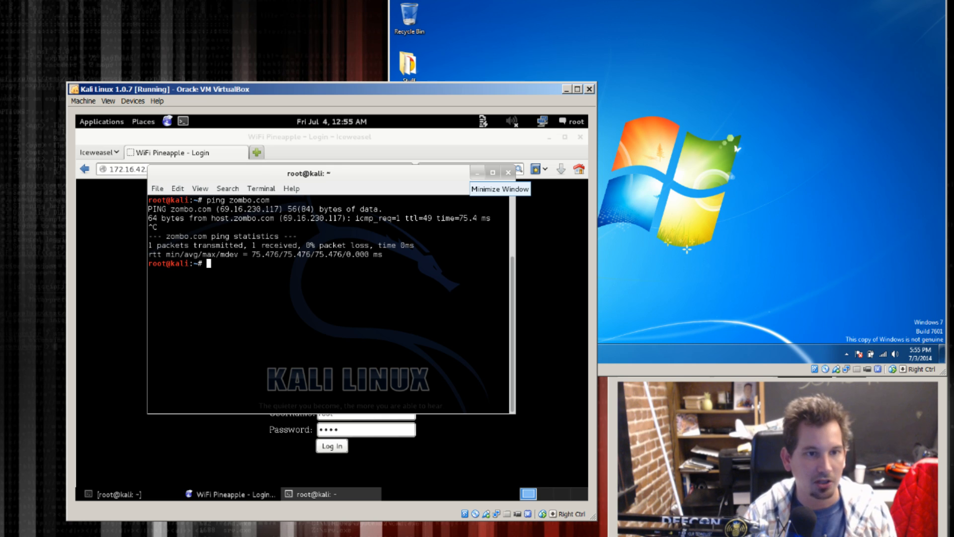
# Log in to the WiFi Pineapple interface, then bring the terminal back to ping.
pyautogui.click(480, 173)
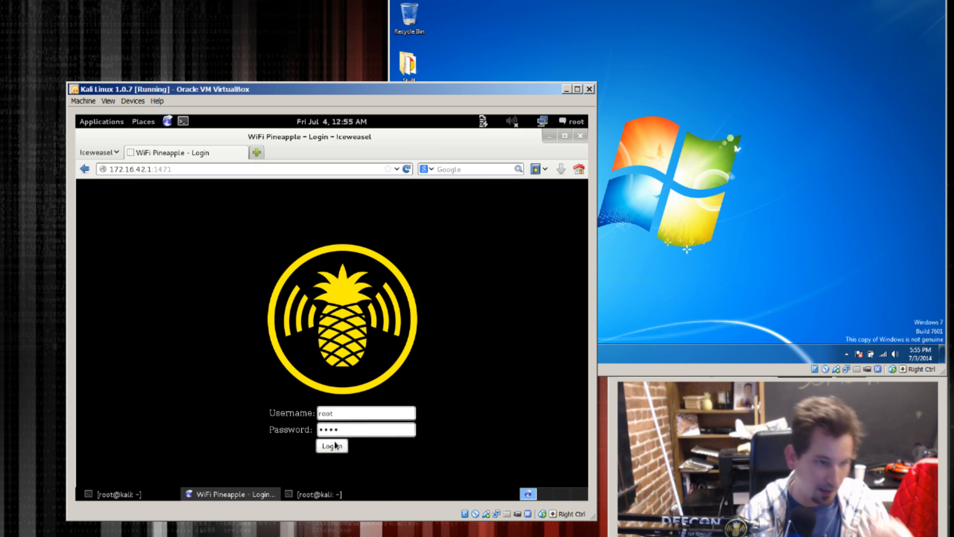
pyautogui.click(331, 446)
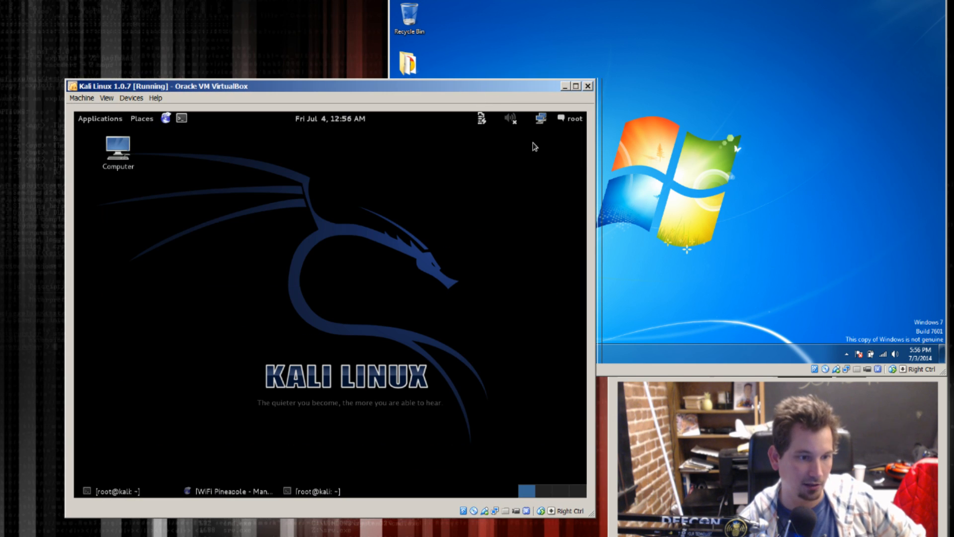
pyautogui.click(230, 491)
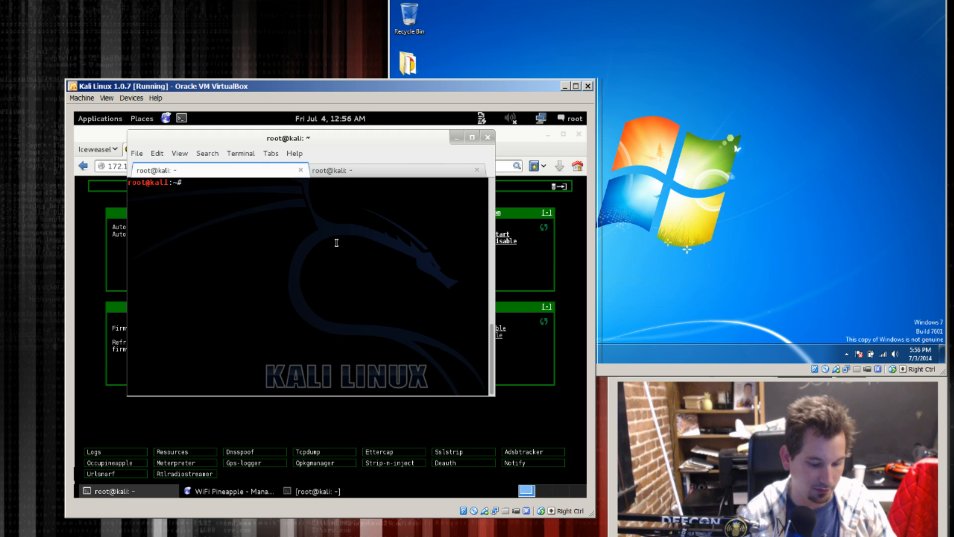
pyautogui.write('ping')
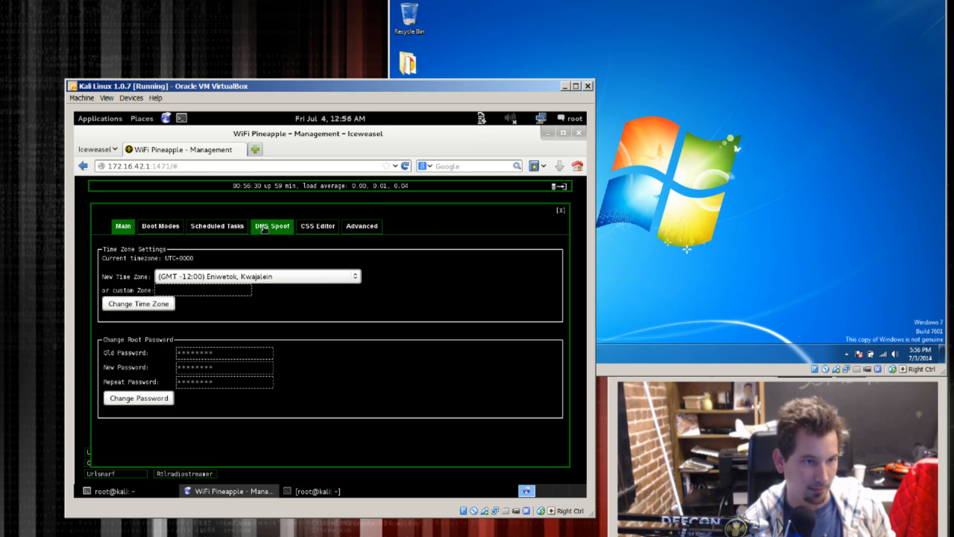
# View the DNS Spoof settings showing the spoofhost entry 172.16.42.1 example.com.
pyautogui.click(272, 226)
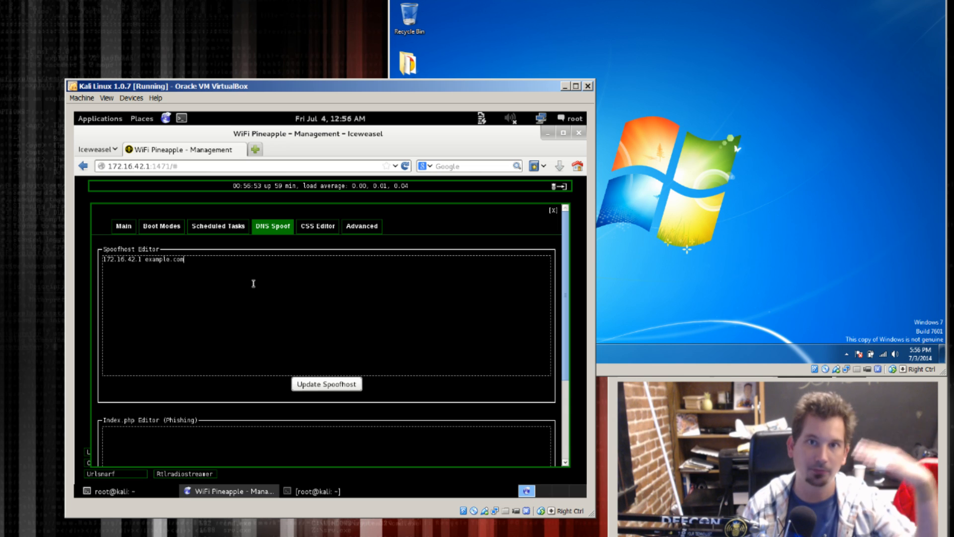
pyautogui.moveTo(203, 254)
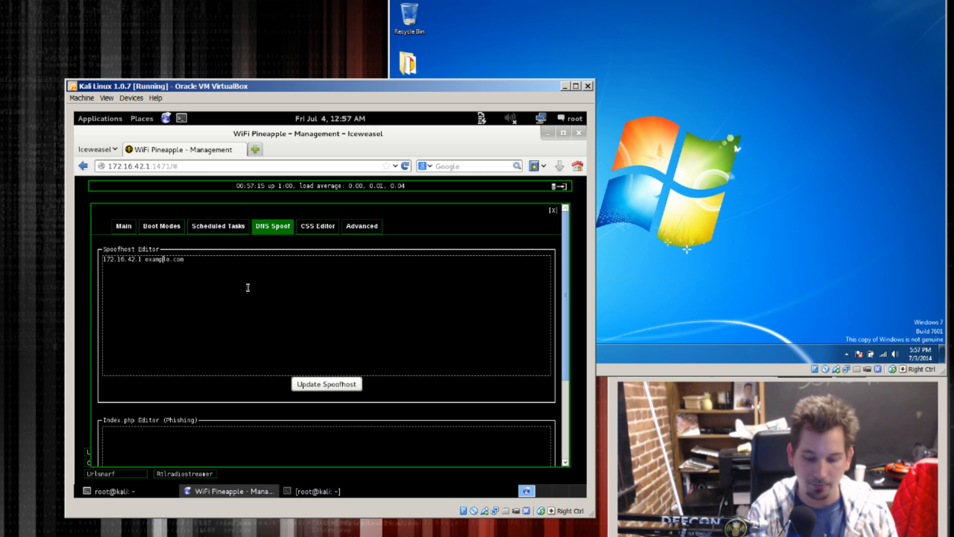
# Replace example.com with *.zombo.com in the spoofhost entry and submit it.
pyautogui.doubleClick(165, 260)
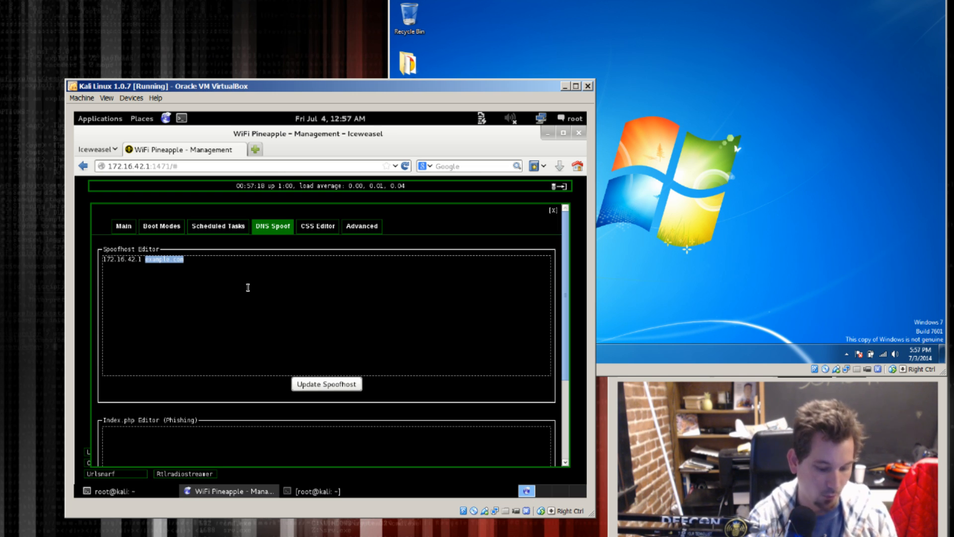
pyautogui.write('*.zombo')
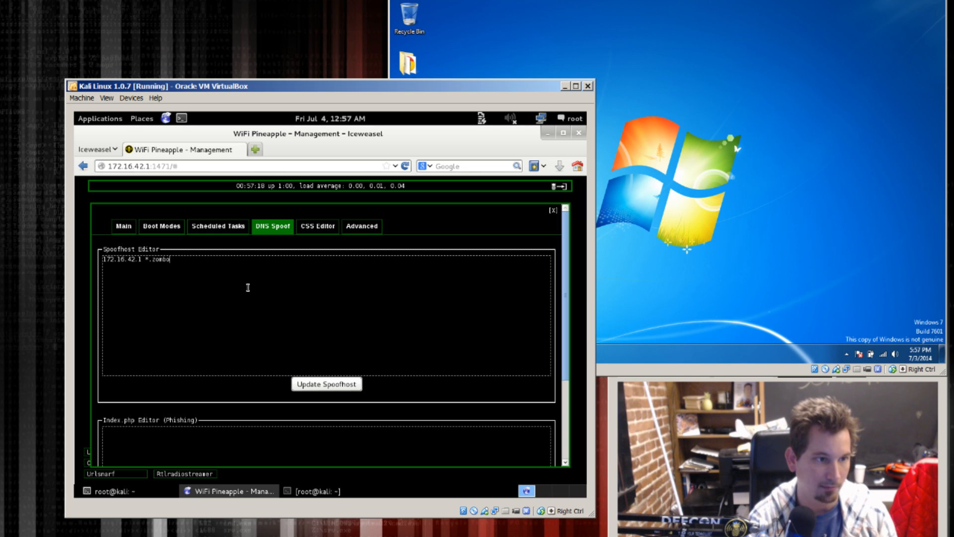
pyautogui.write('.con')
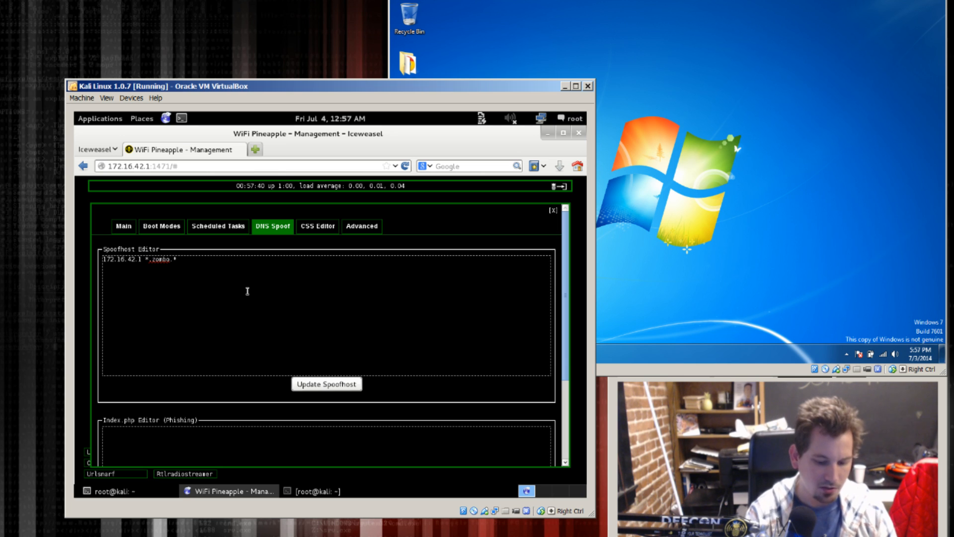
pyautogui.write('com')
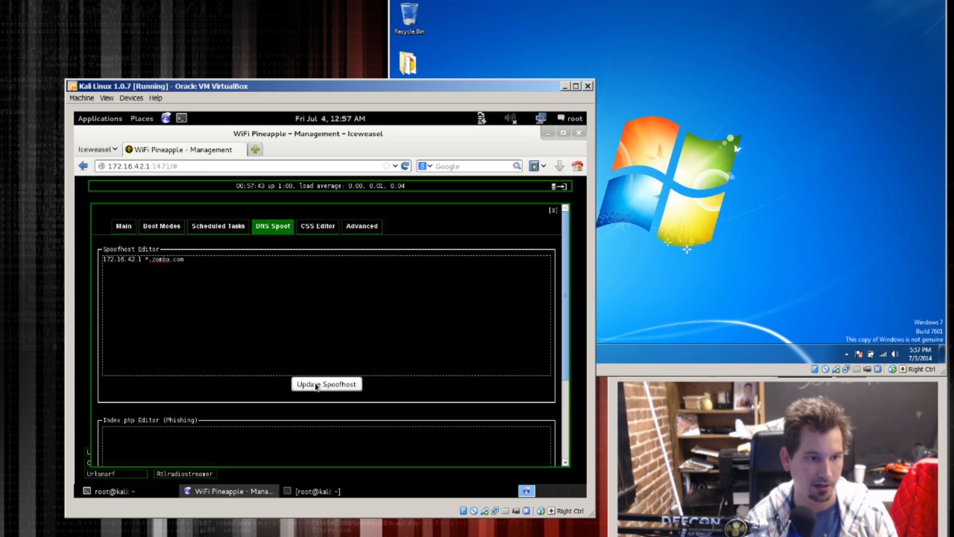
pyautogui.click(326, 384)
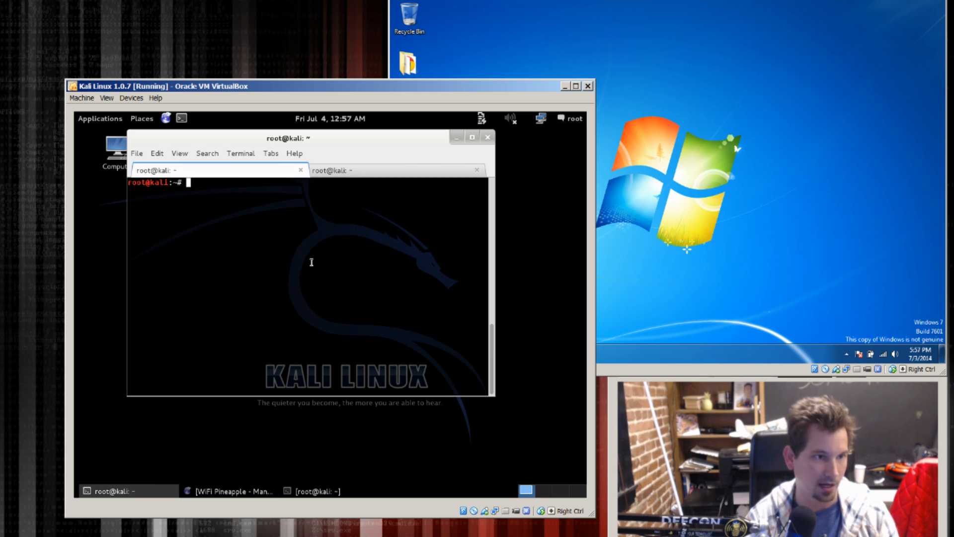
pyautogui.write('ssh root@17')
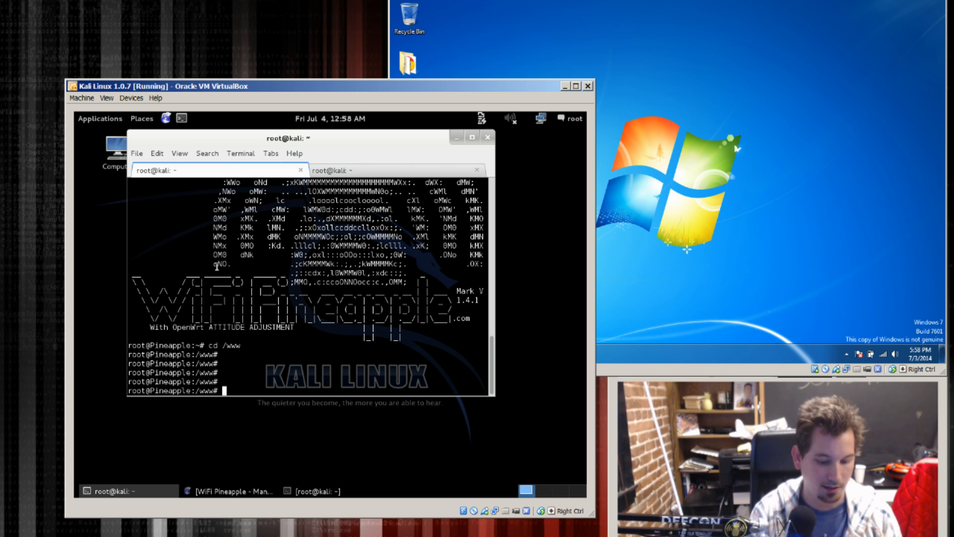
pyautogui.write('cat i')
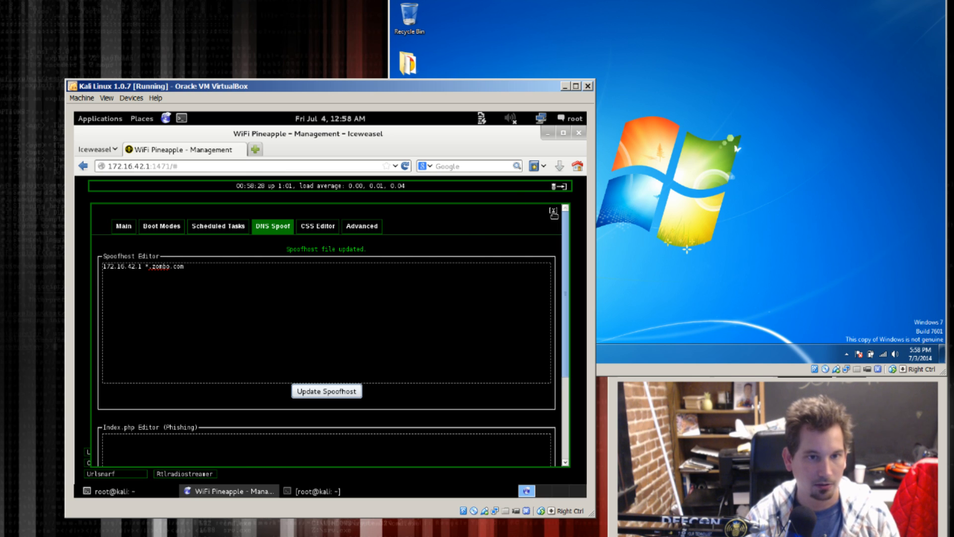
# Close Configuration, start DNSSpoof, and launch Firefox on the Windows 7 client.
pyautogui.click(122, 226)
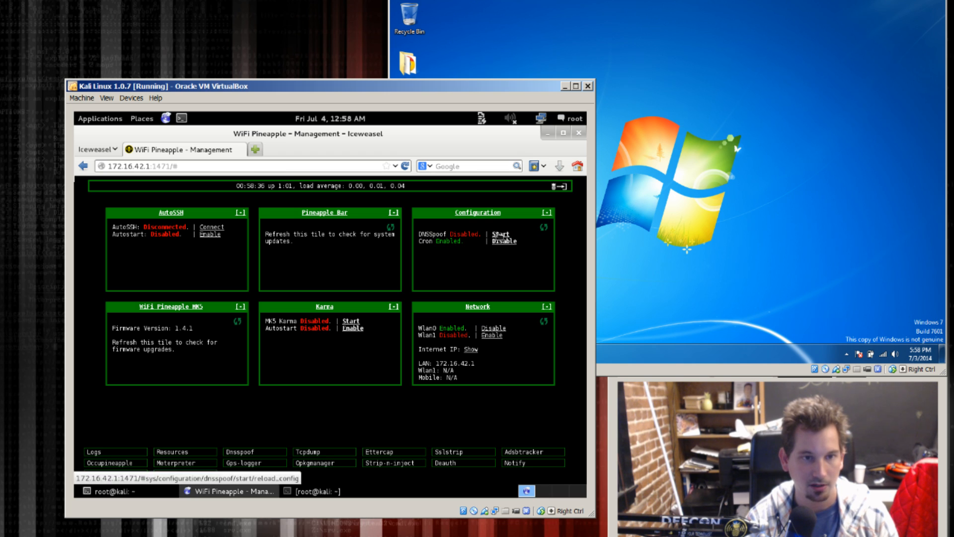
pyautogui.click(499, 233)
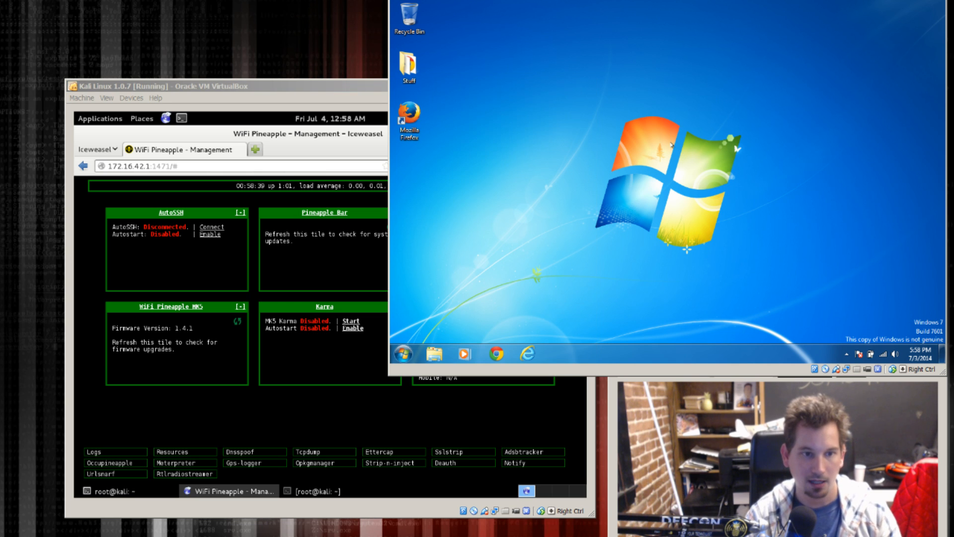
pyautogui.click(408, 116)
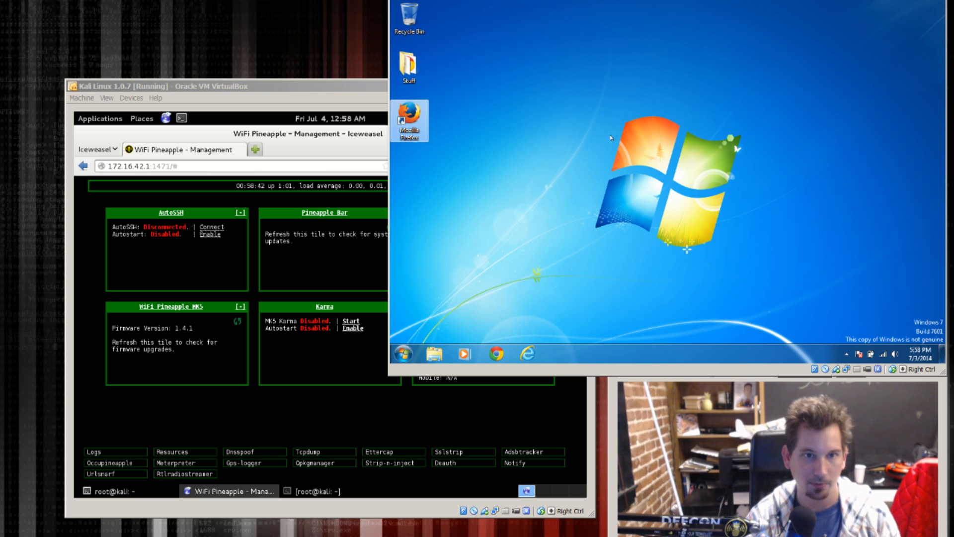
pyautogui.doubleClick(409, 120)
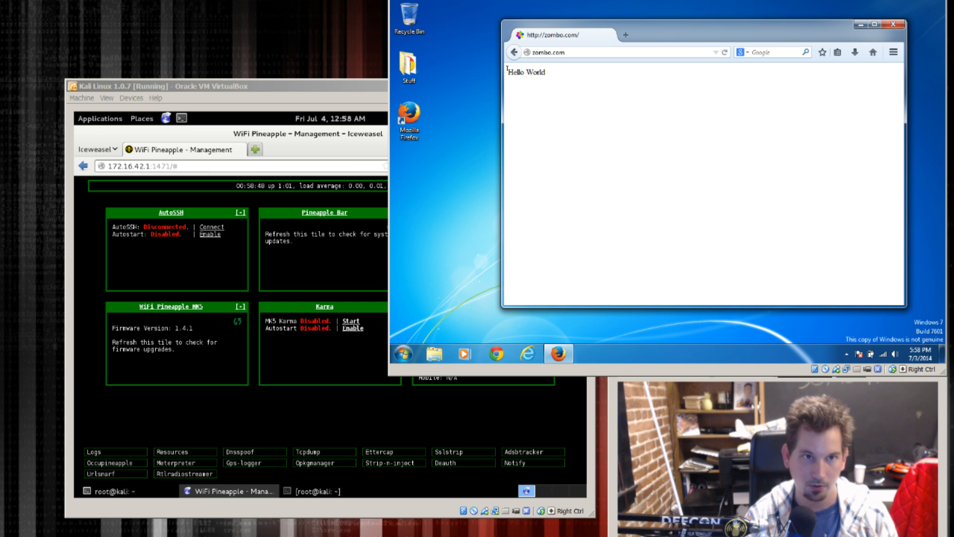
pyautogui.moveTo(292, 419)
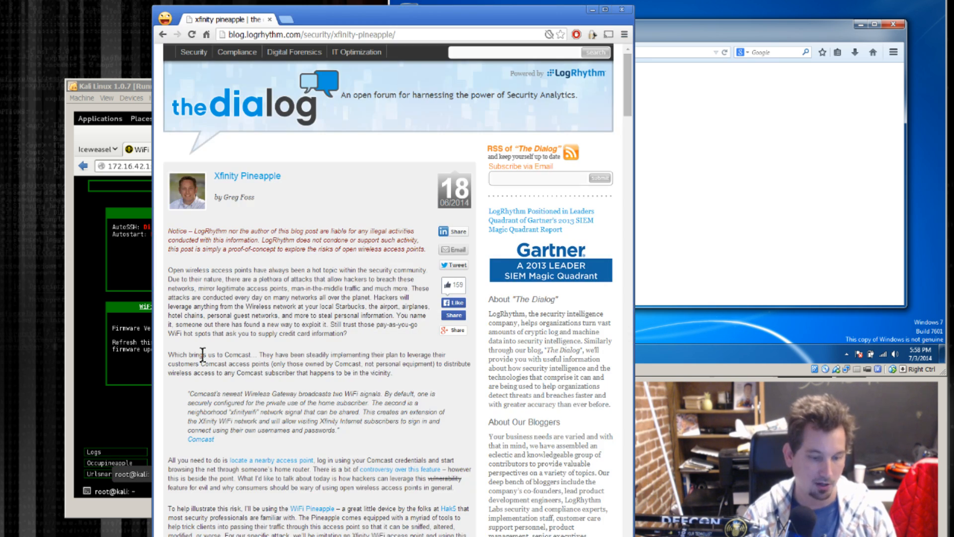
# Load zombo.com, close the Zombo tab, and begin reading the Xfinity Pineapple post.
pyautogui.write('zombo.com')
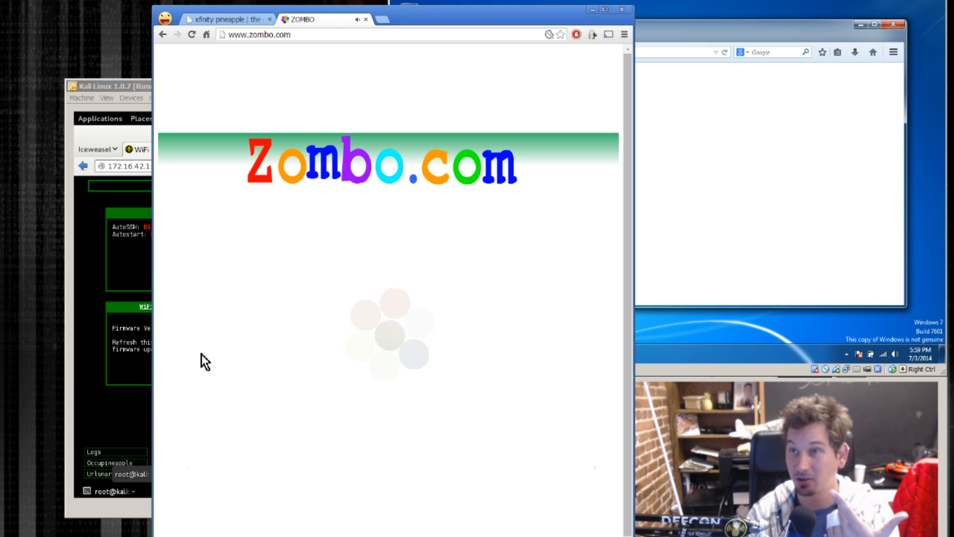
pyautogui.moveTo(532, 73)
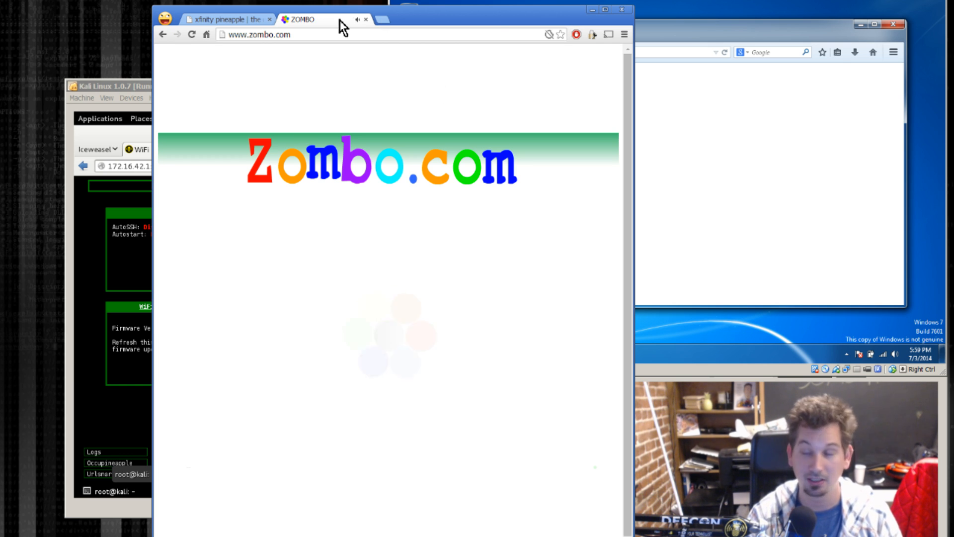
pyautogui.click(229, 18)
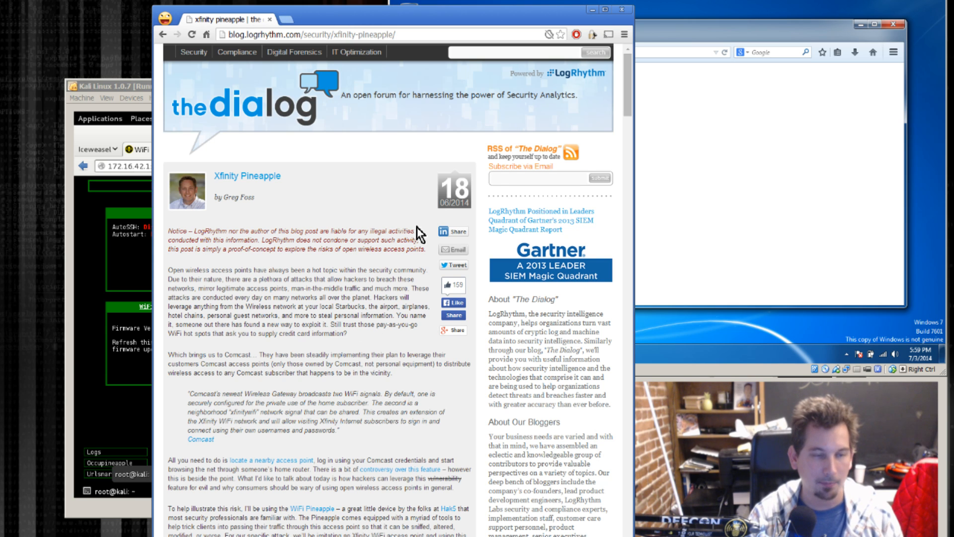
pyautogui.moveTo(633, 79)
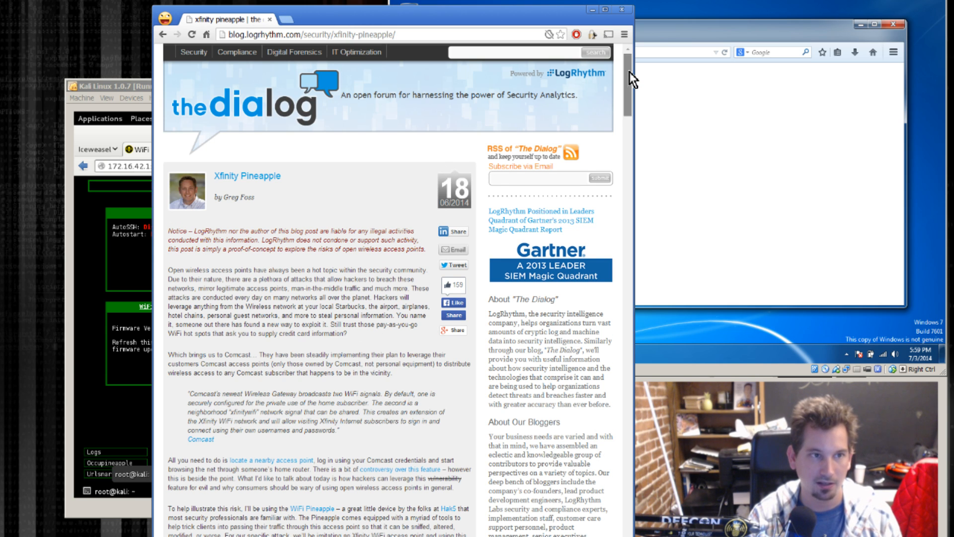
pyautogui.scroll(-3)
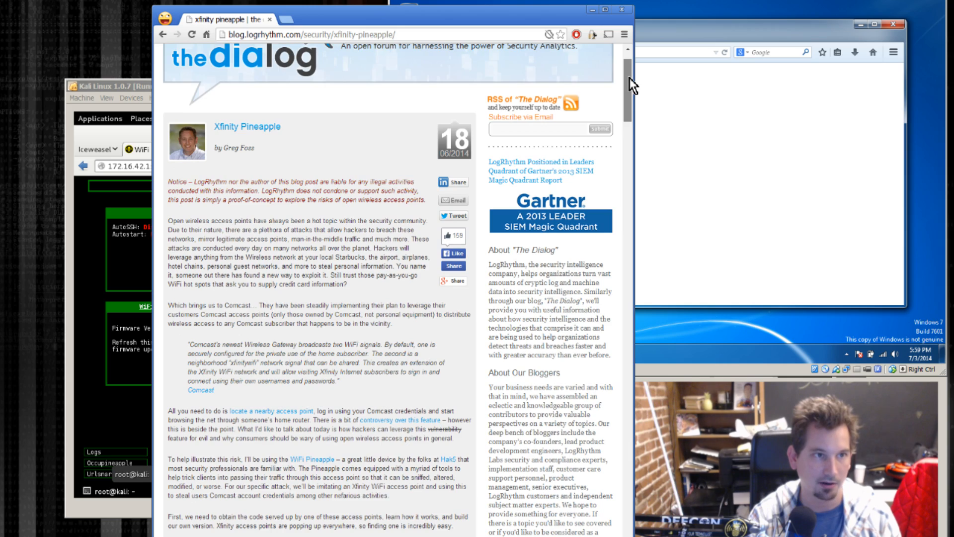
pyautogui.scroll(-3)
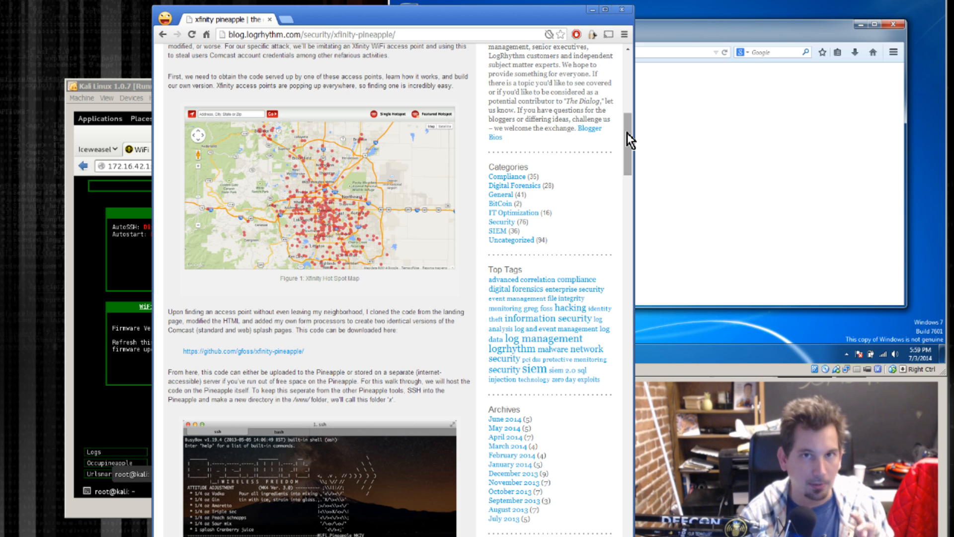
# Skim the rest of the post and follow its GitHub code link to a 404.
pyautogui.scroll(-3)
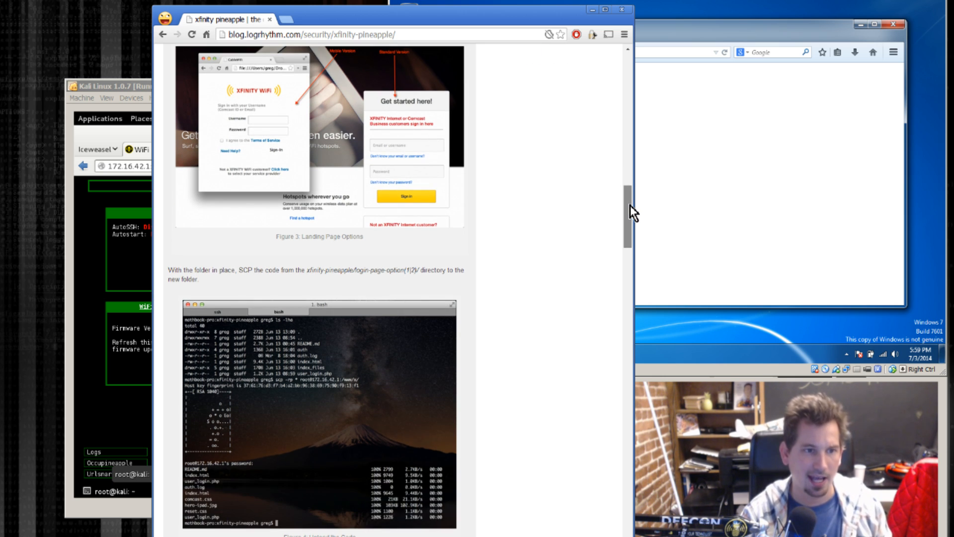
pyautogui.scroll(-3)
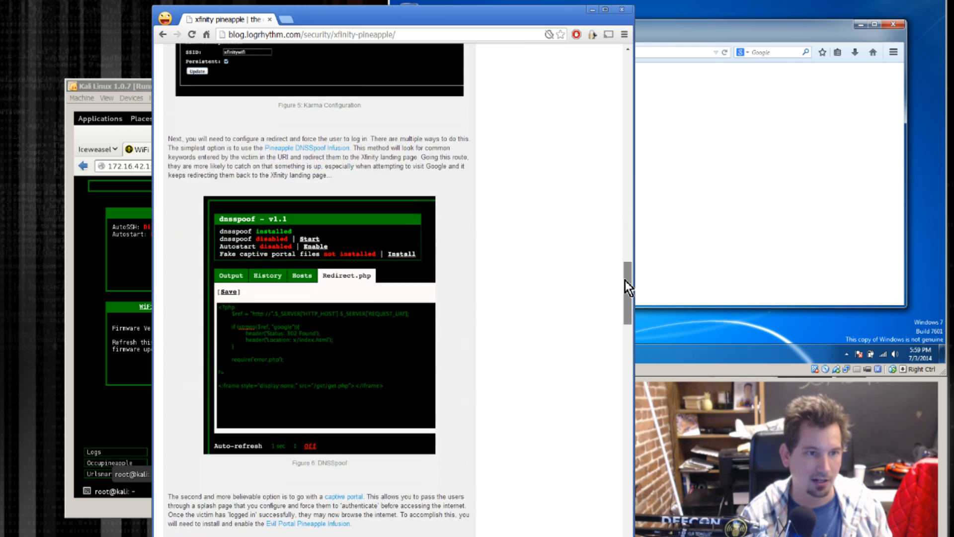
pyautogui.scroll(-3)
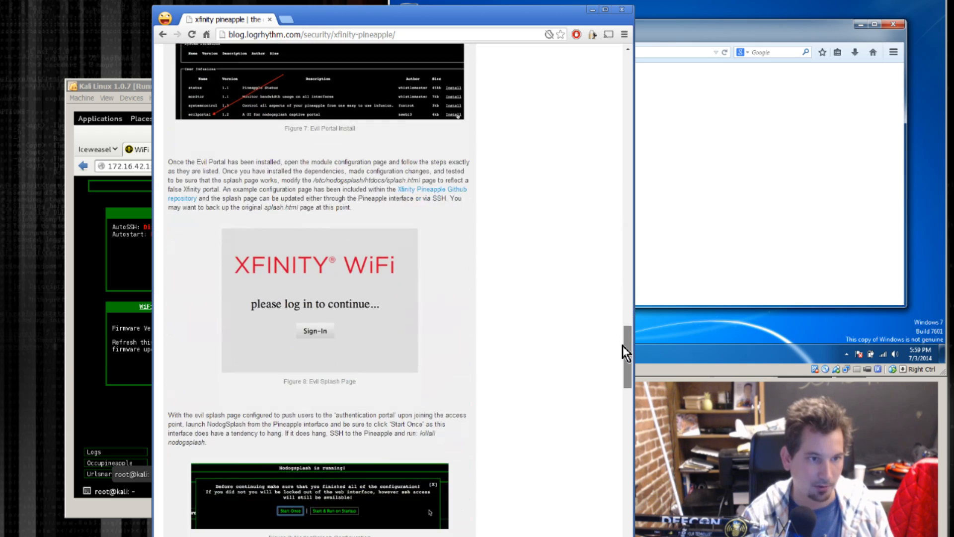
pyautogui.scroll(-3)
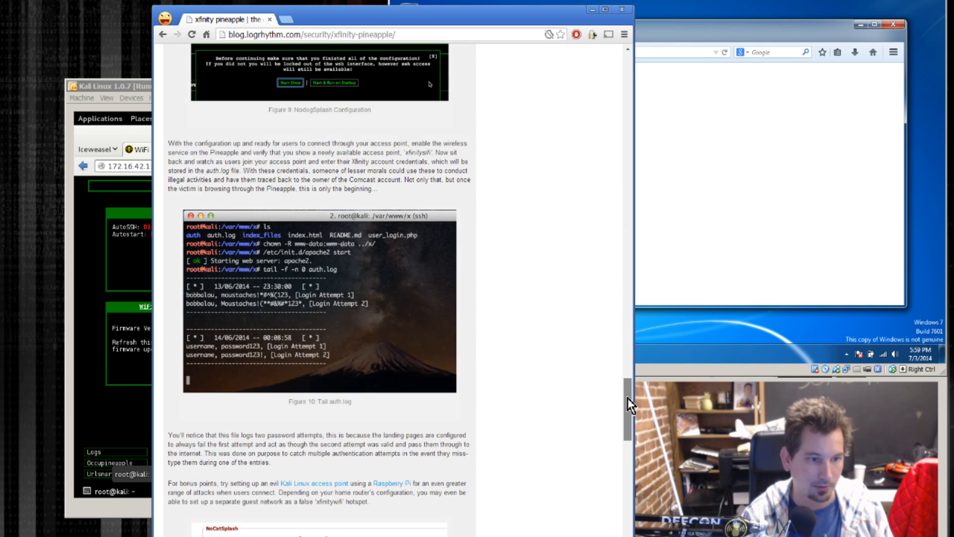
pyautogui.scroll(3)
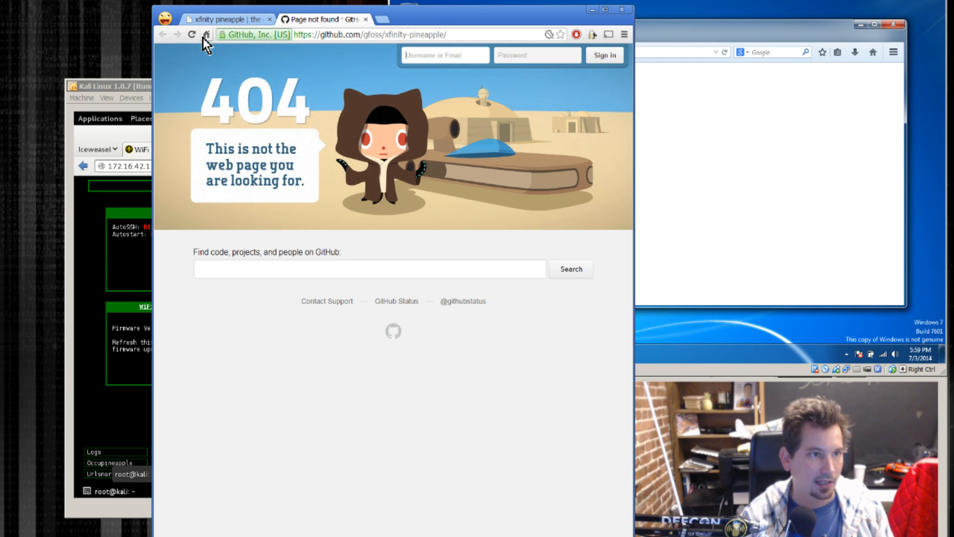
pyautogui.click(365, 34)
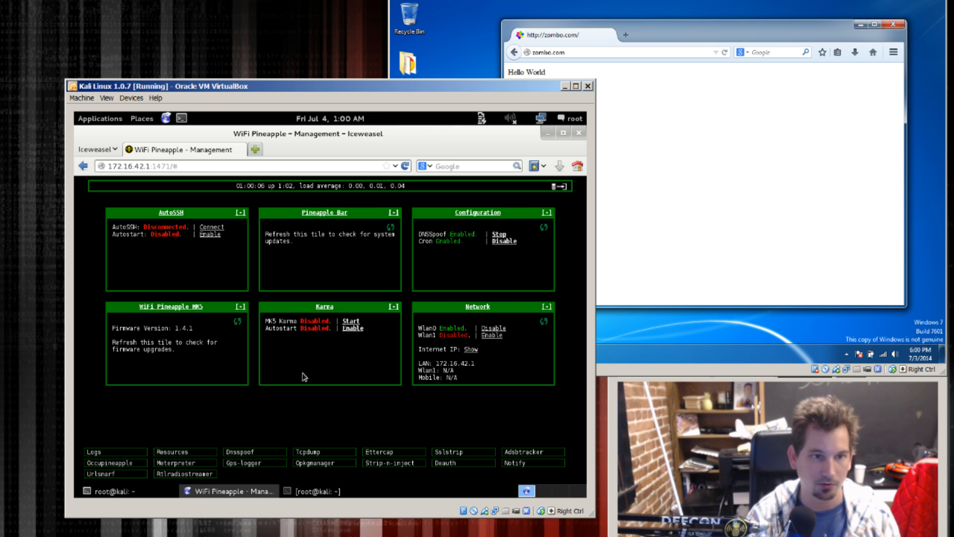
# Stop the running DNSSpoof service from the Pineapple dashboard.
pyautogui.click(499, 233)
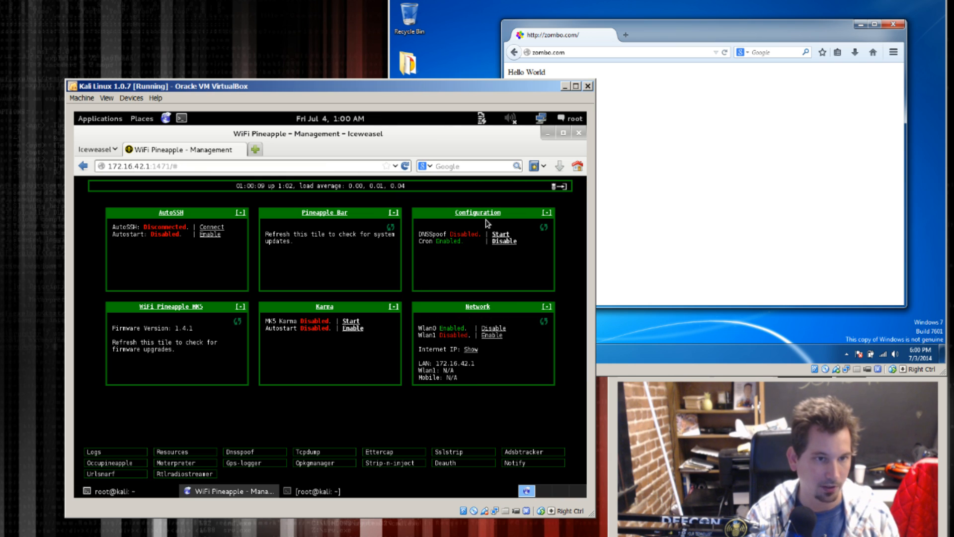
# Change the spoofhost entry from *.zombo.com to *.* pointing at 172.16.42.1 and submit.
pyautogui.click(477, 212)
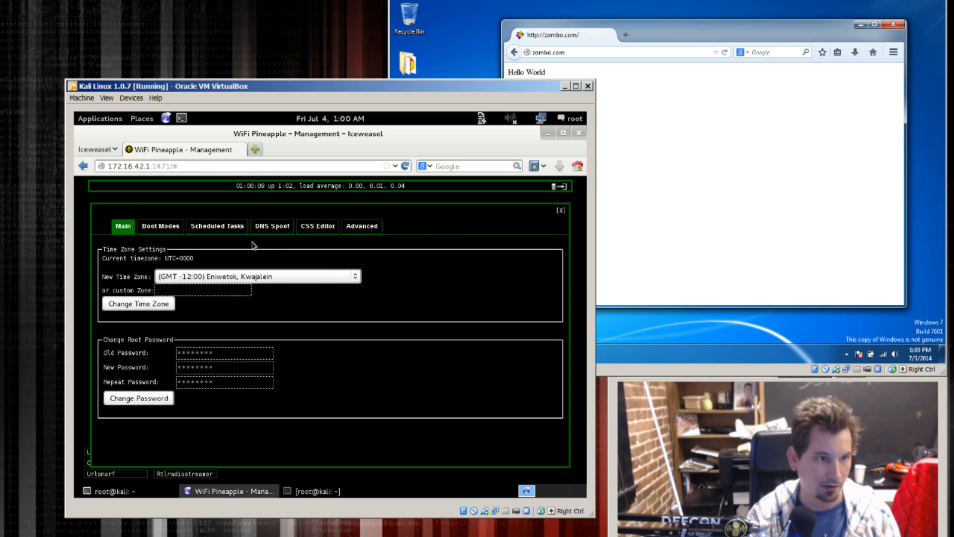
pyautogui.click(272, 226)
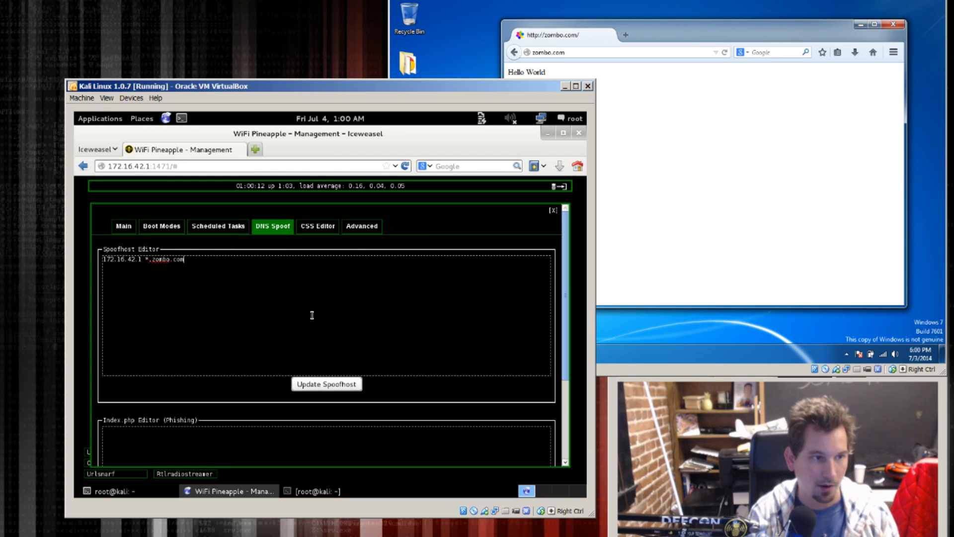
pyautogui.doubleClick(160, 259)
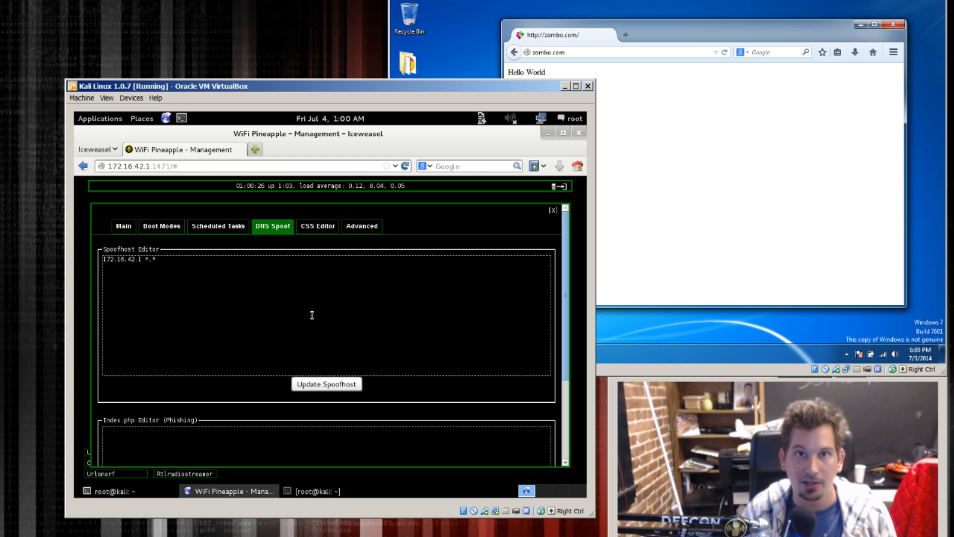
pyautogui.click(325, 383)
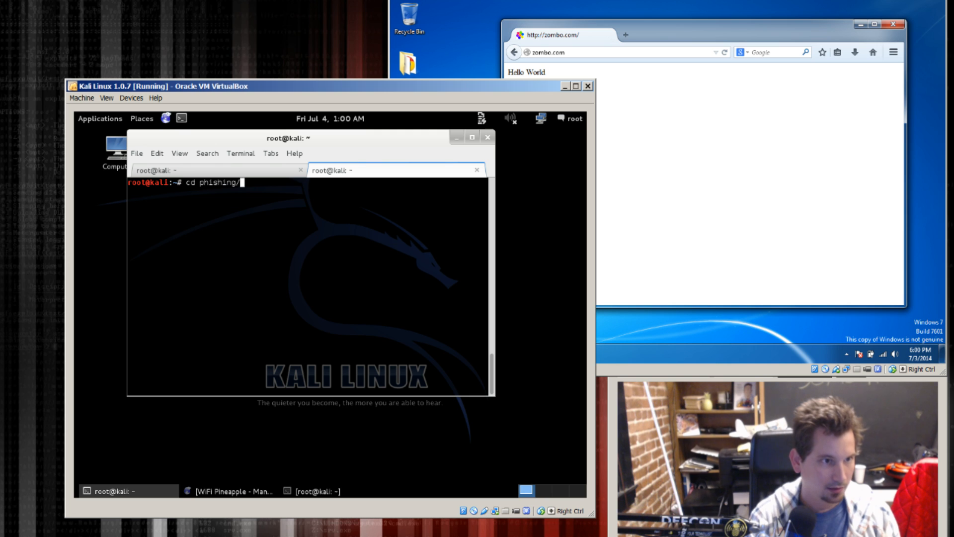
pyautogui.write('ls')
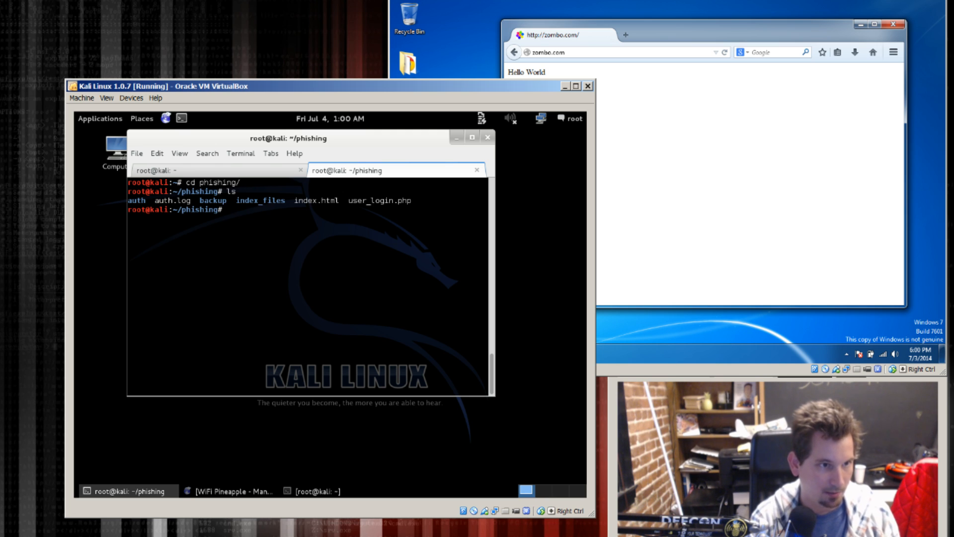
pyautogui.write('scp')
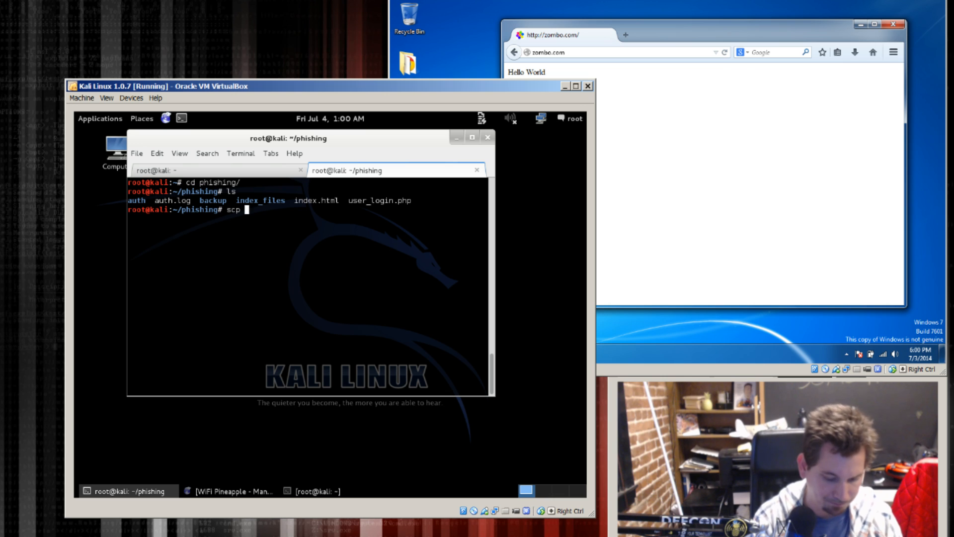
pyautogui.write('-r')
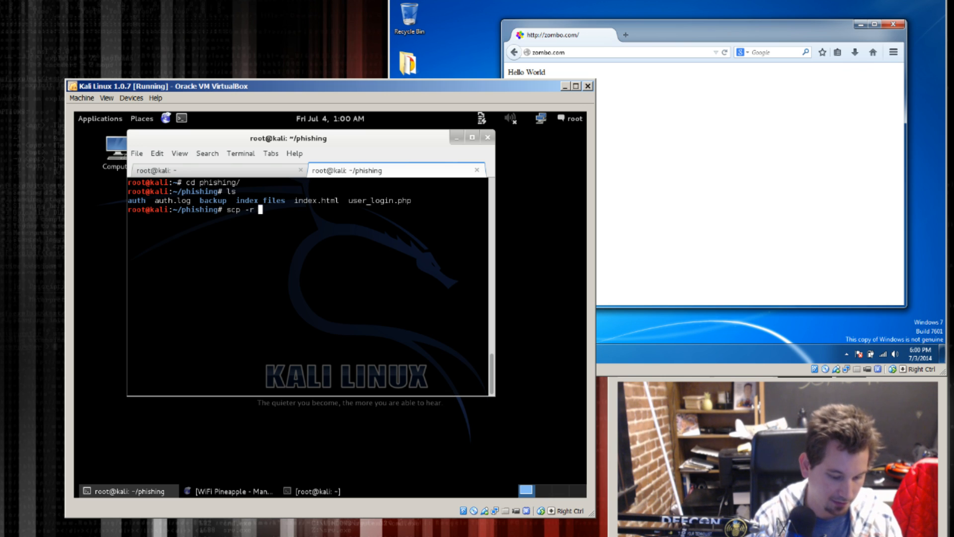
pyautogui.write('* /')
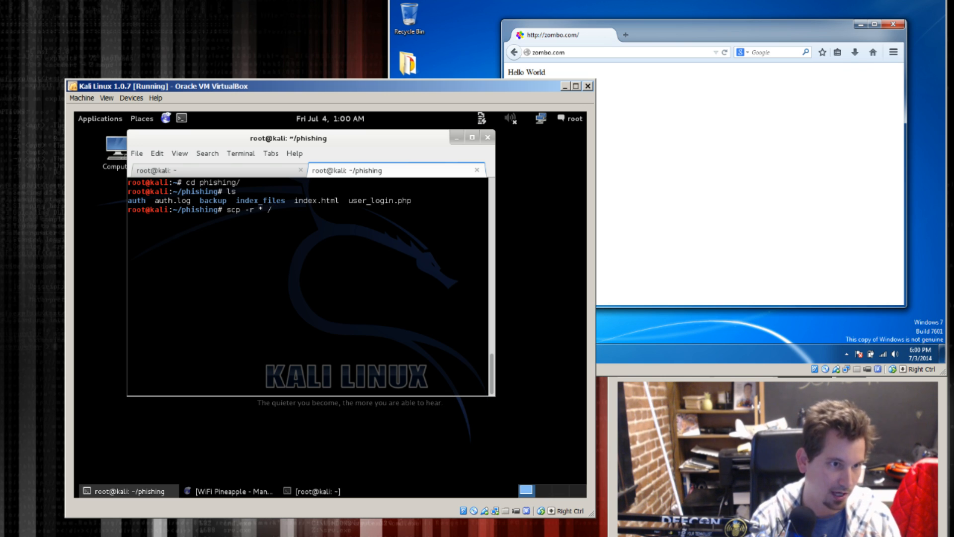
pyautogui.write('root@178')
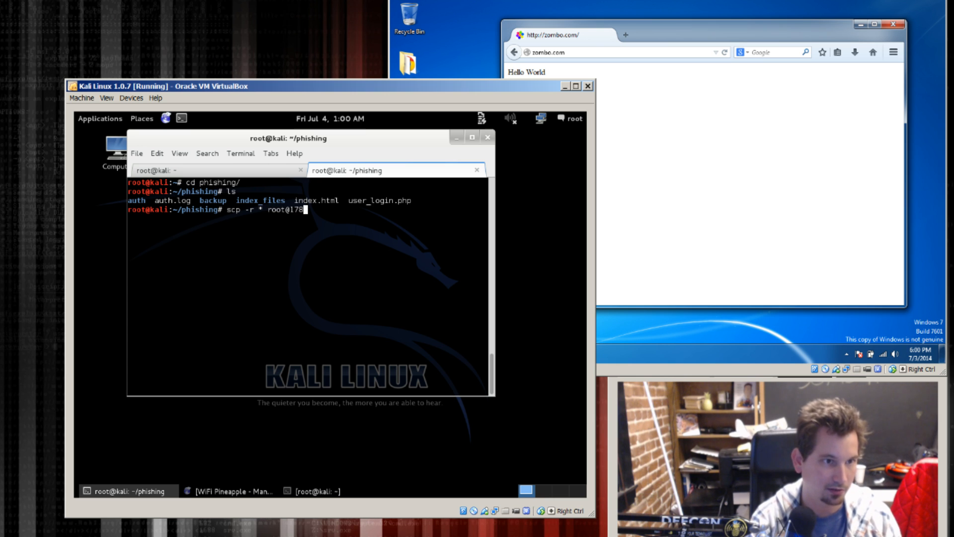
pyautogui.write('72.16.42.1')
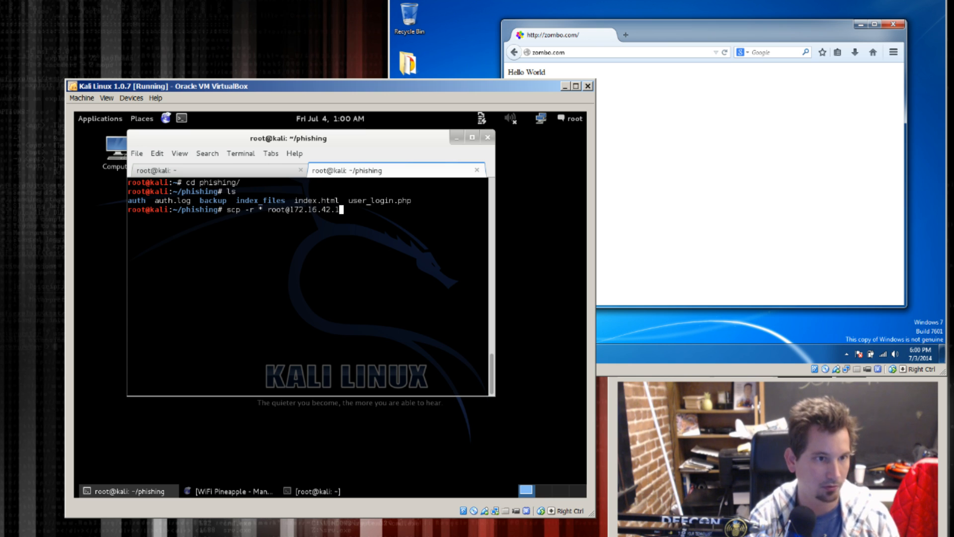
pyautogui.write('/www/')
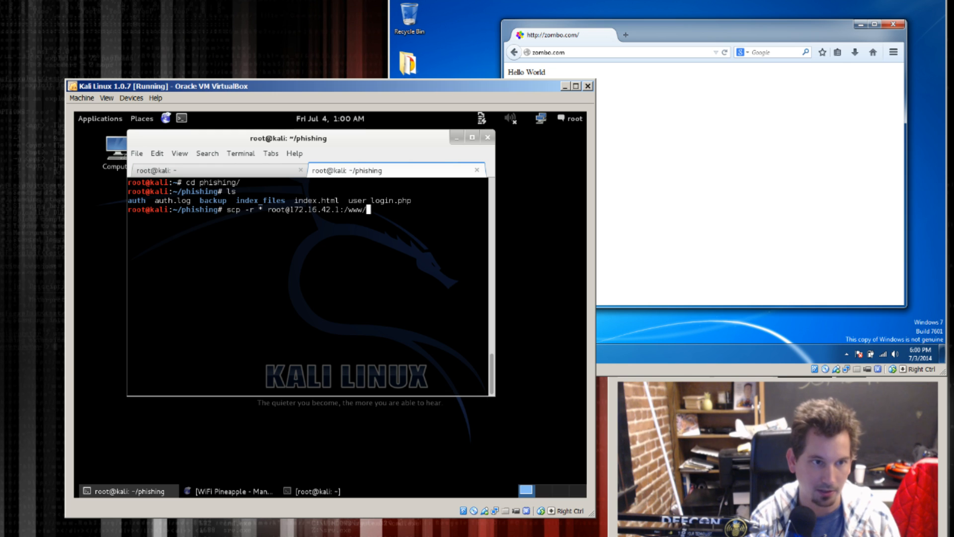
pyautogui.press('Return')
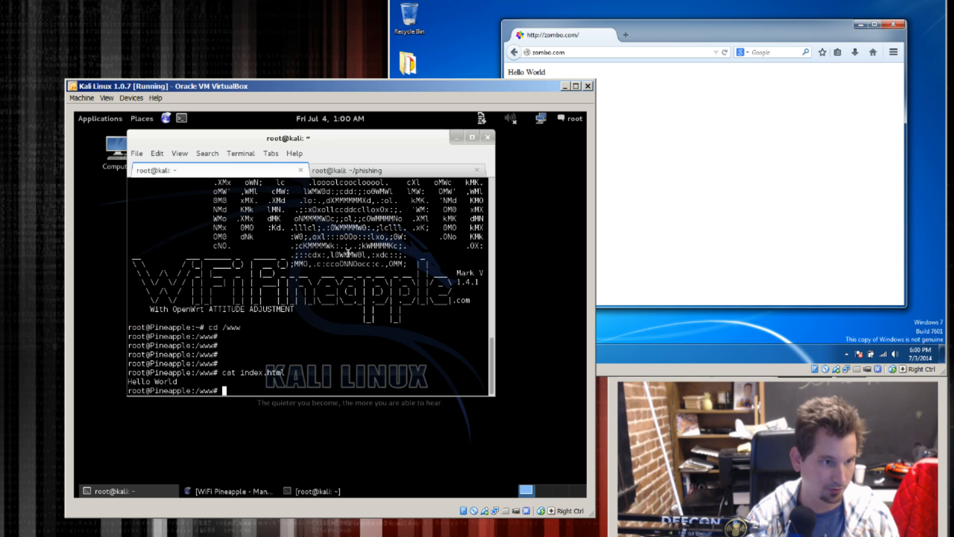
# List /www and cat index.html on the Pineapple to verify the copied files.
pyautogui.write('ls')
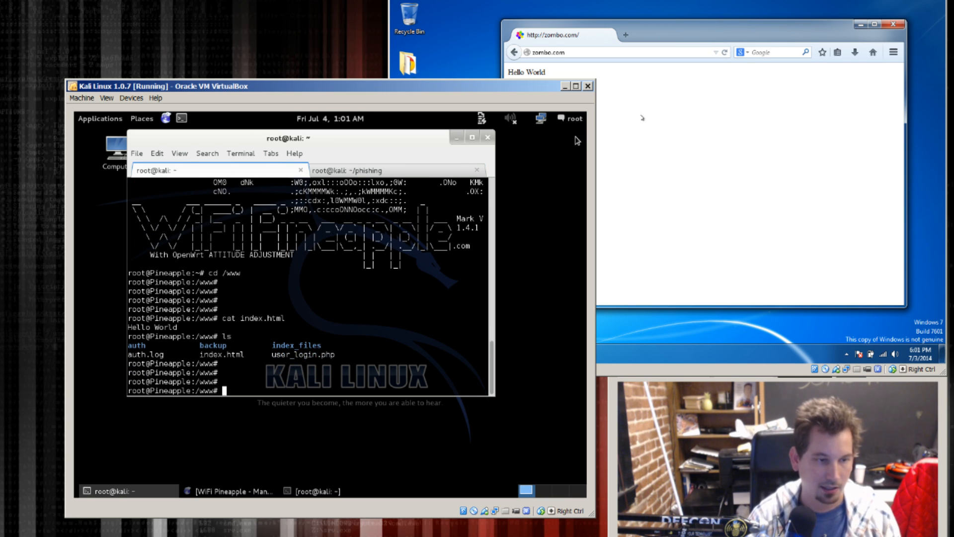
pyautogui.write('cat i')
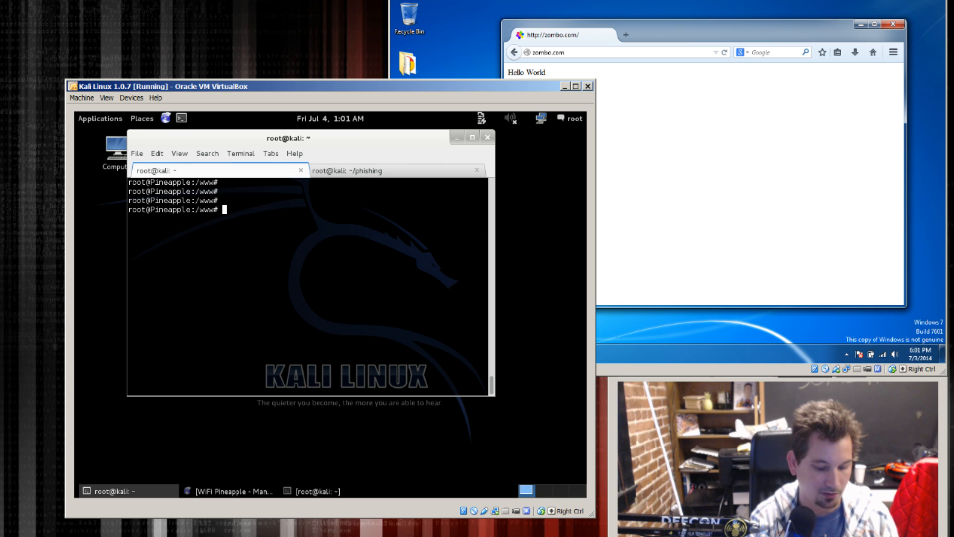
pyautogui.write('ls')
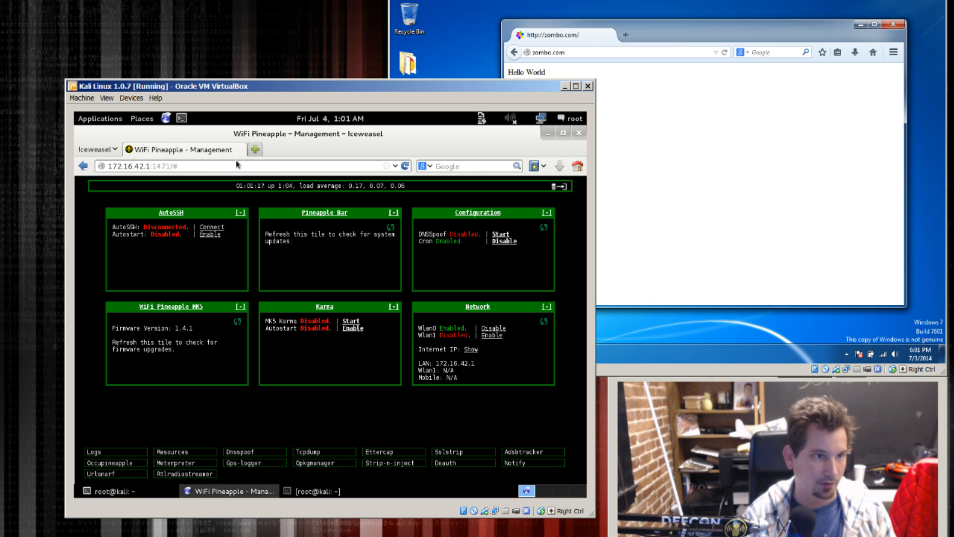
# Load 172.16.42.1 in a new Iceweasel tab to show the fake XFINITY sign-in page.
pyautogui.click(255, 149)
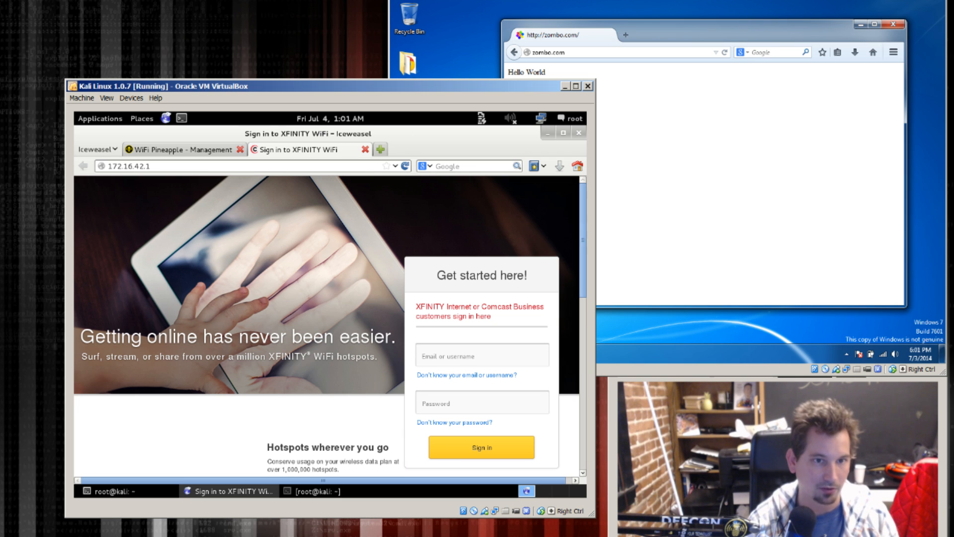
pyautogui.click(177, 149)
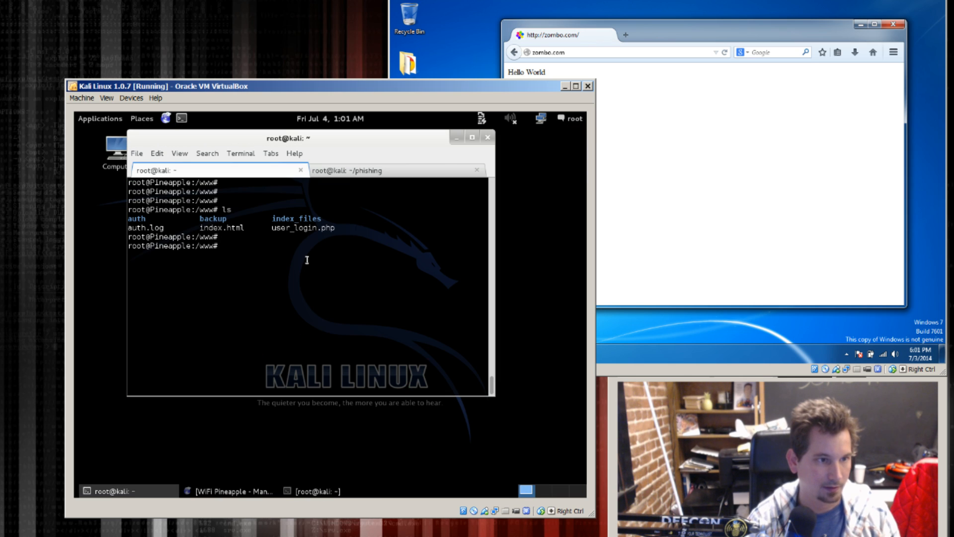
# Tail auth.log, then follow it live with tail -f auth.log.
pyautogui.write('t@Pineapple:/www# tail')
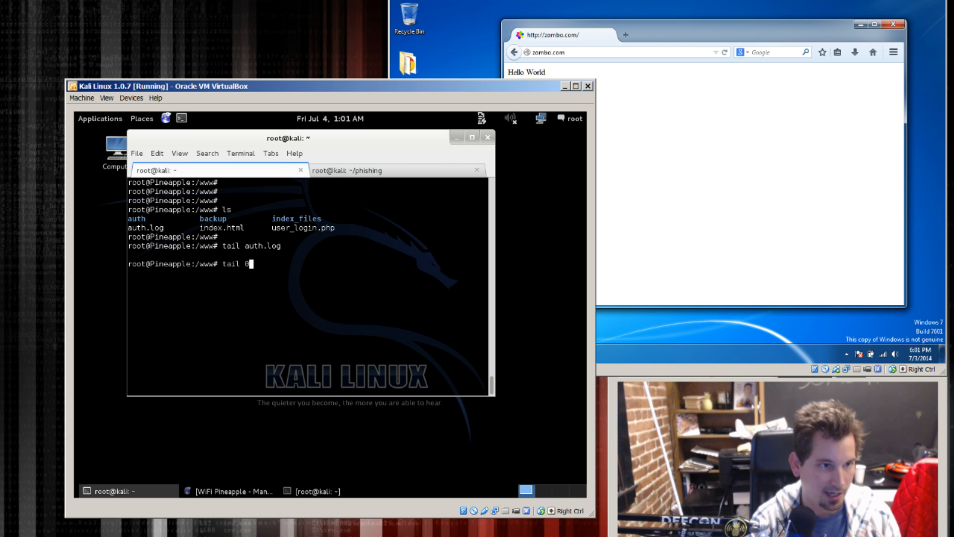
pyautogui.write('-f auth.')
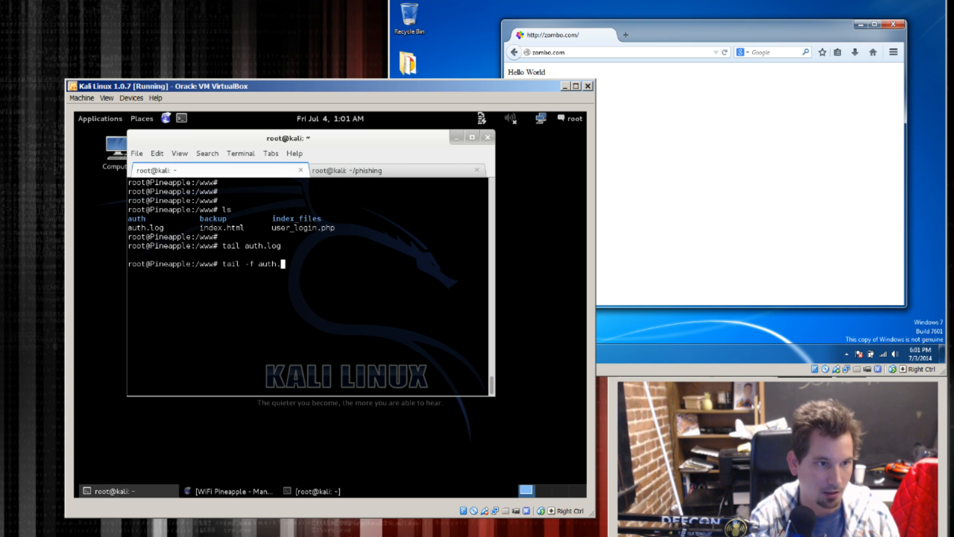
pyautogui.press('Return')
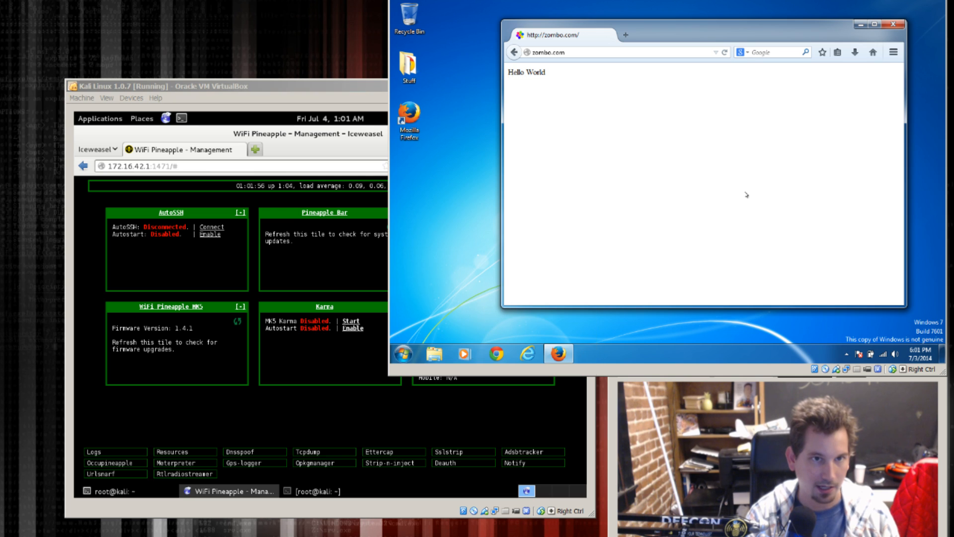
# Browse to example.co.uk and select the Email or username field on the fake page.
pyautogui.click(547, 52)
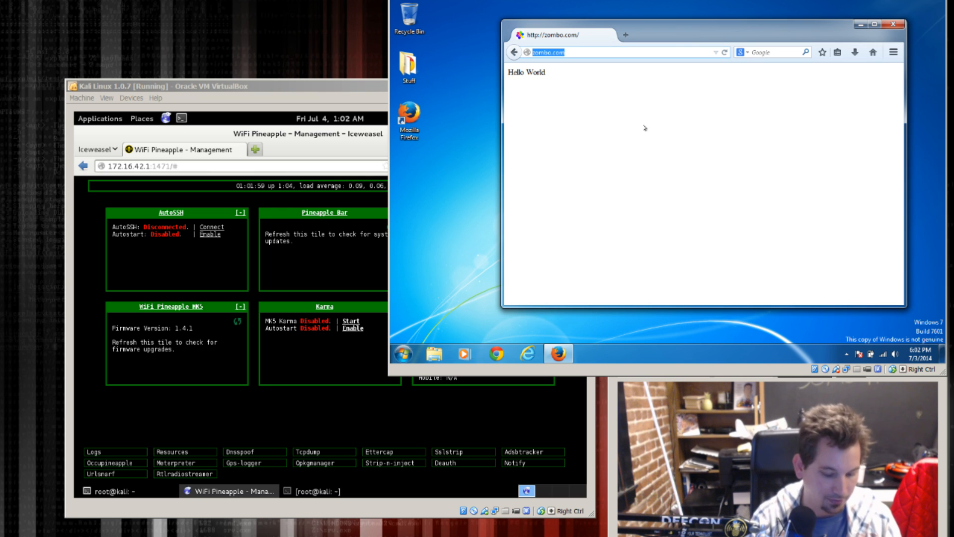
pyautogui.write('example.co.uk')
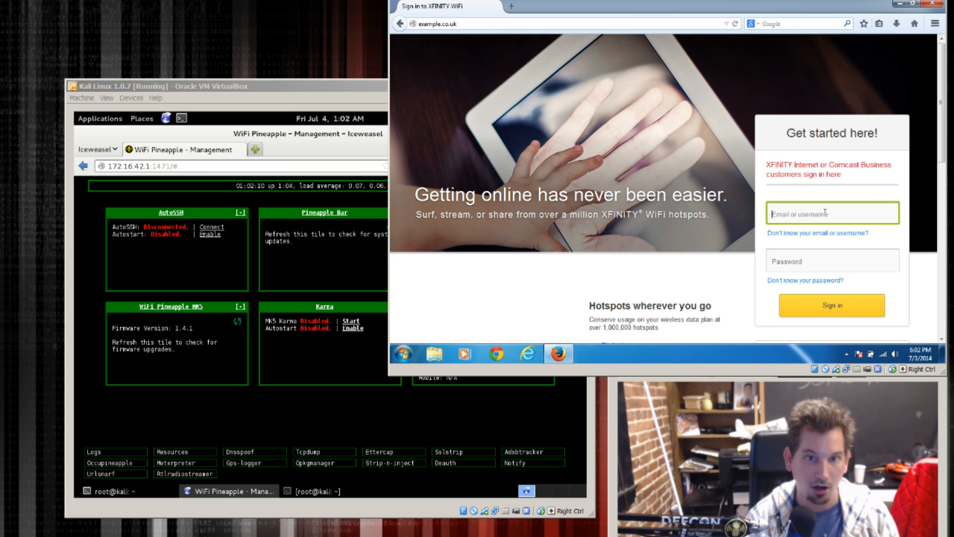
pyautogui.click(328, 490)
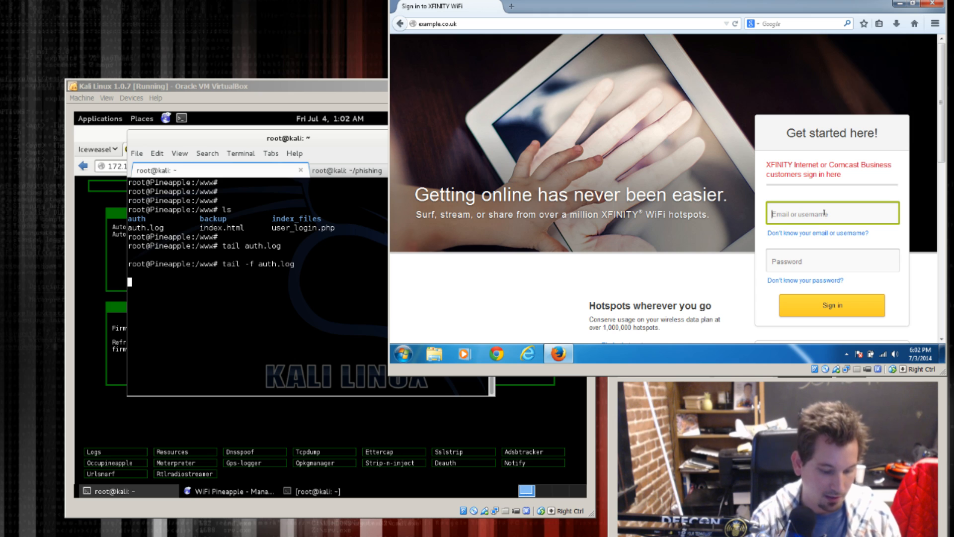
# Submit test credentials 'beefc…' with a password through the fake XFINITY form.
pyautogui.write('beefcakes@whatever.whatever')
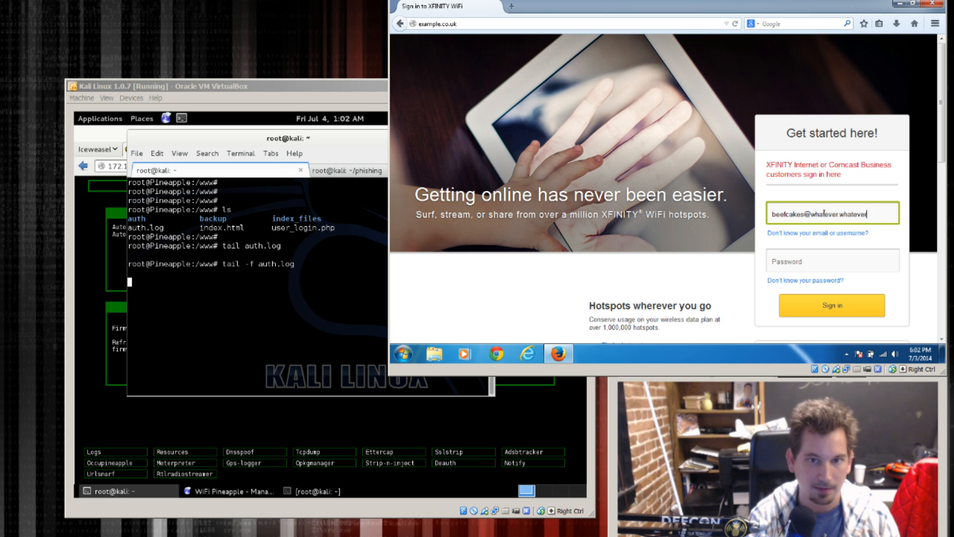
pyautogui.write('•••••')
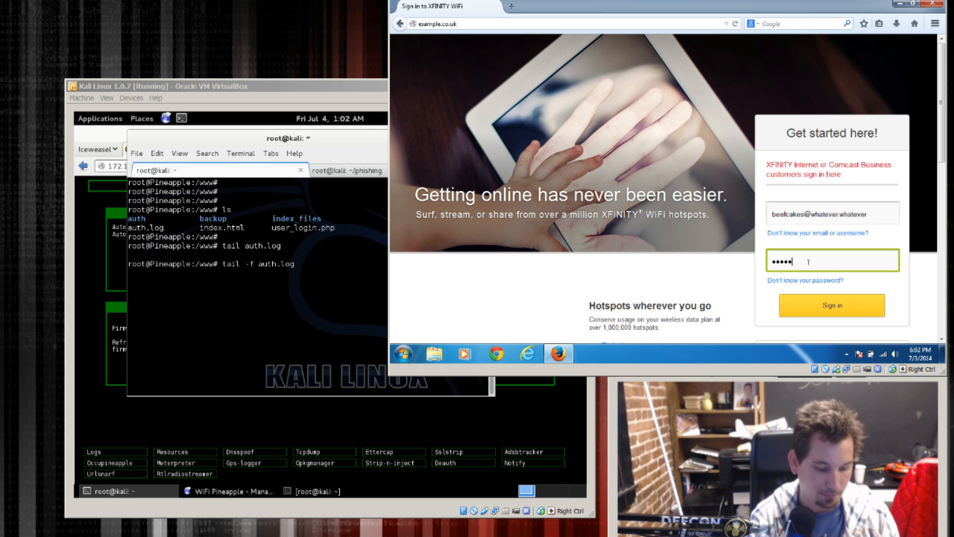
pyautogui.click(831, 305)
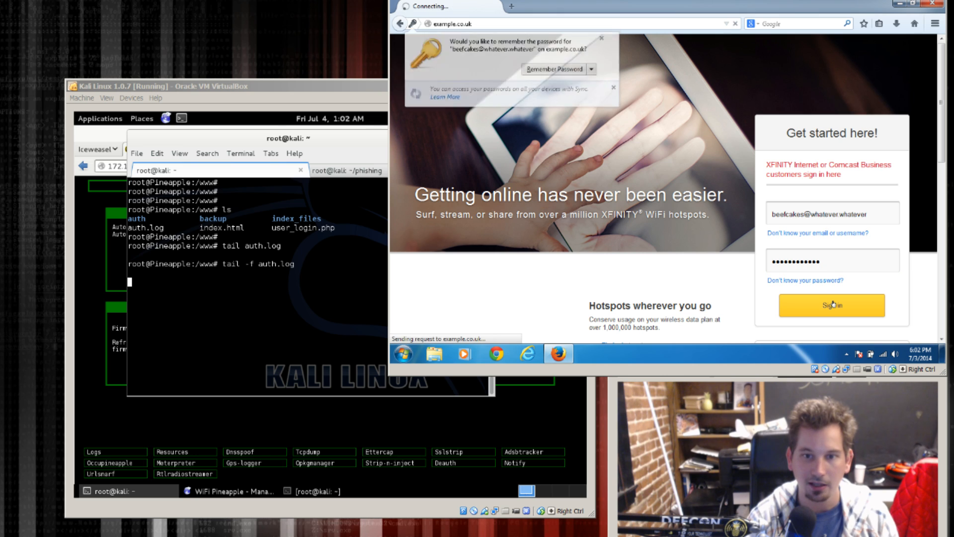
pyautogui.click(831, 305)
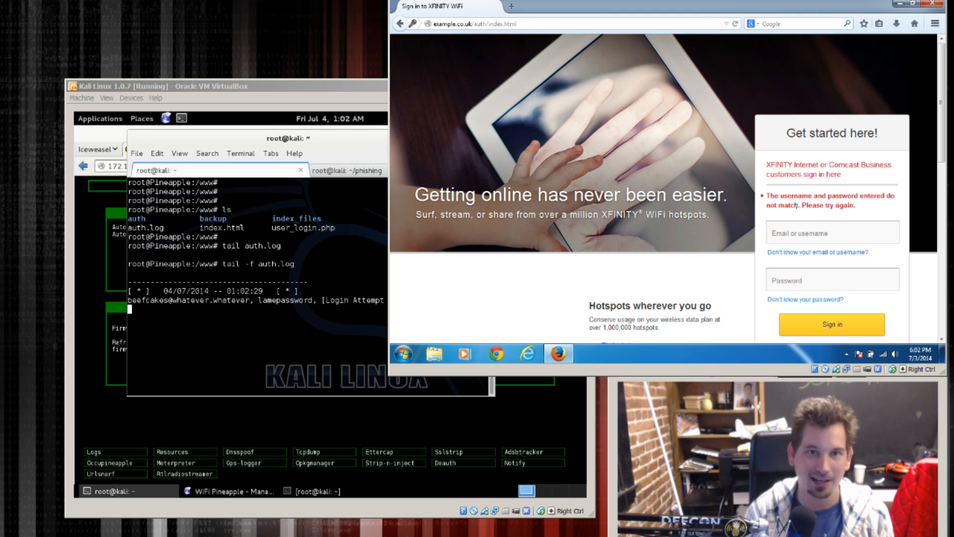
# Load the made-up domain asjkldfhjkasdhfjksdh in a new tab, then open another tab.
pyautogui.click(616, 6)
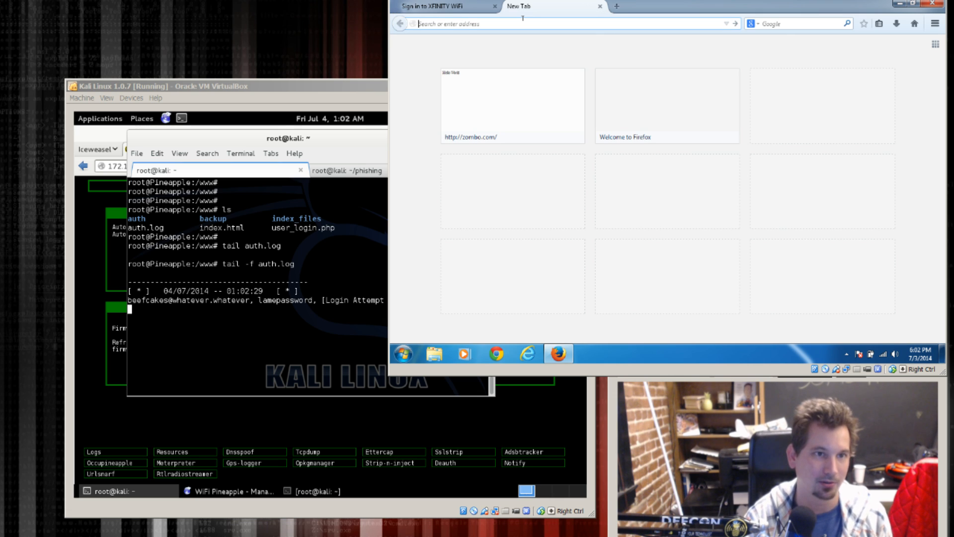
pyautogui.write('asjkldfhjkasdhfjksdh')
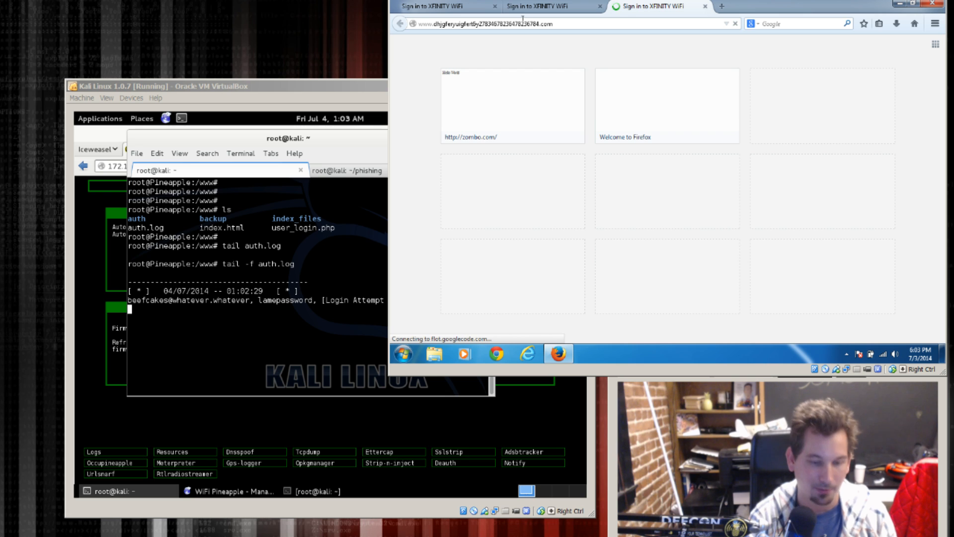
pyautogui.click(722, 6)
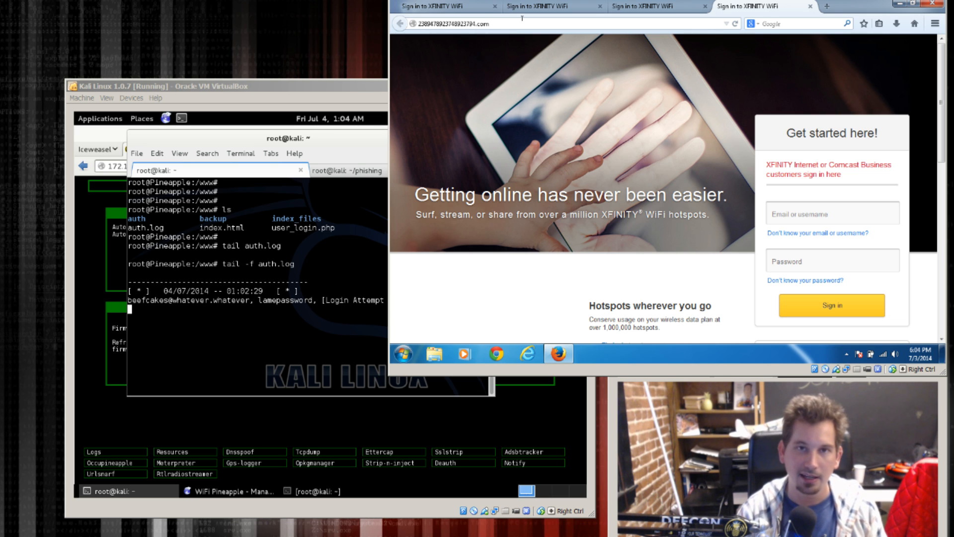
pyautogui.moveTo(535, 7)
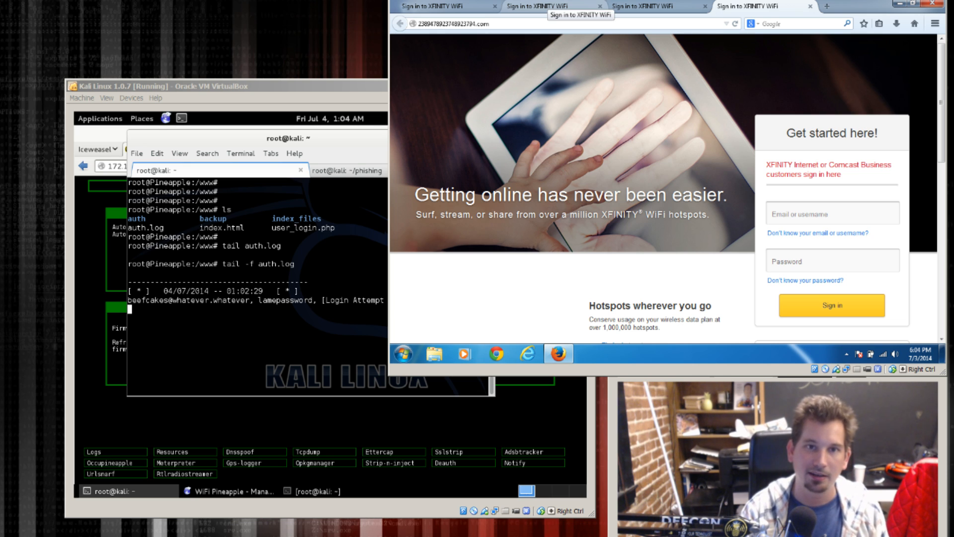